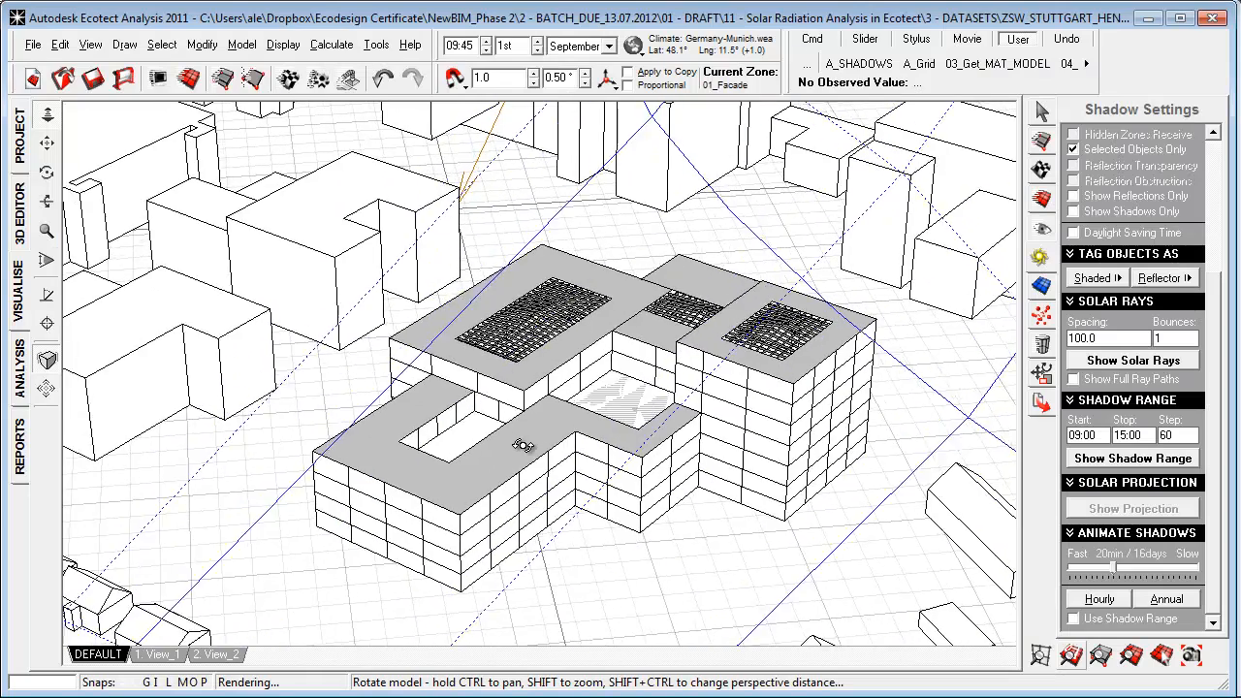
Colour the office block's facades by Avg. Daily Radiation via Display > Object Attribute Values.
{"action": "left_click_drag", "start_coordinate": [524, 445], "coordinate": [553, 471]}
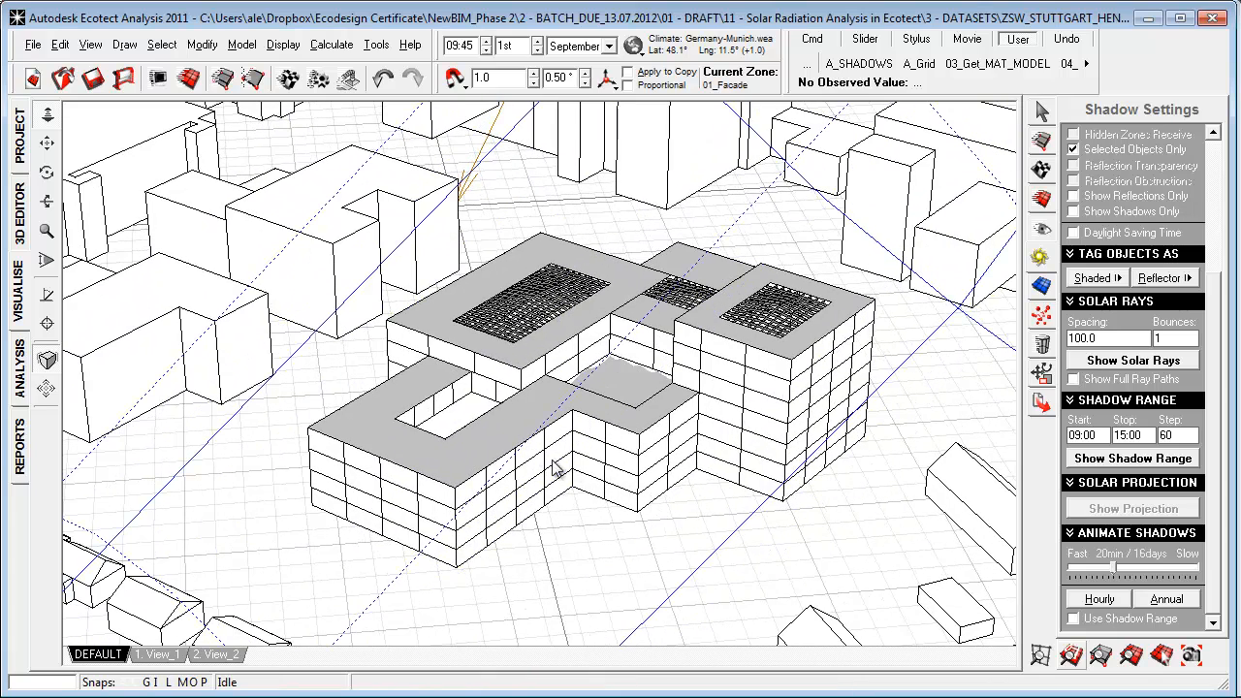
{"action": "mouse_move", "coordinate": [353, 144]}
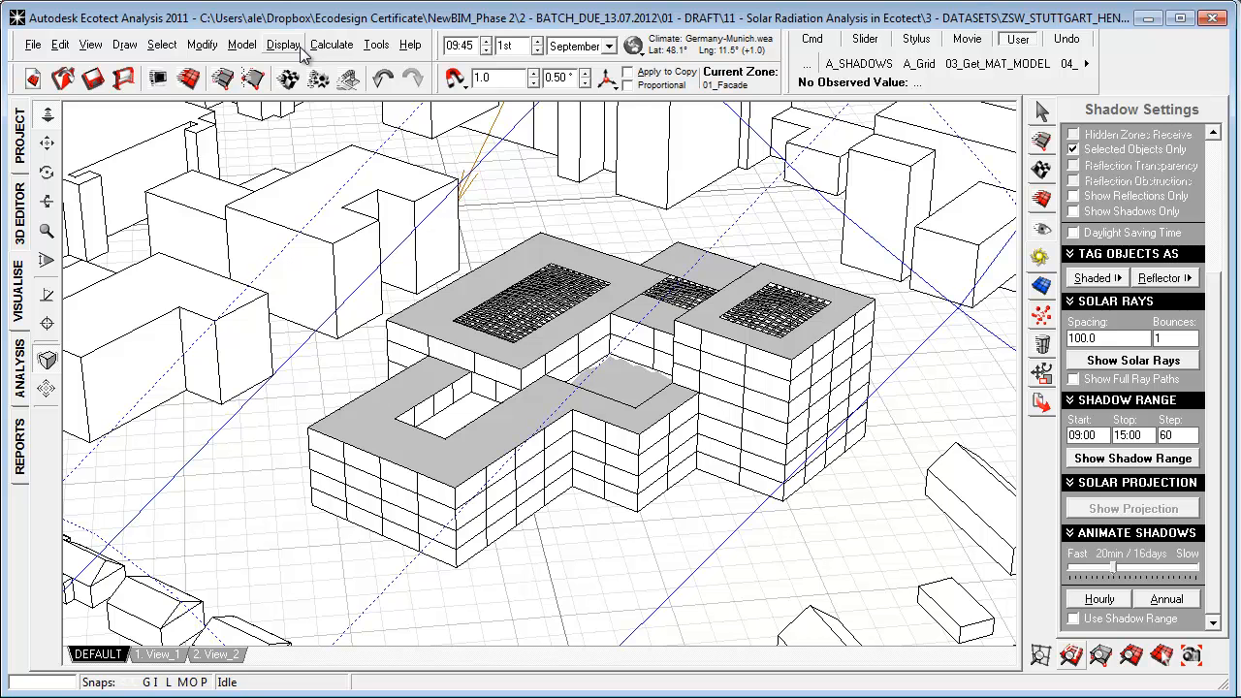
{"action": "left_click", "coordinate": [283, 45]}
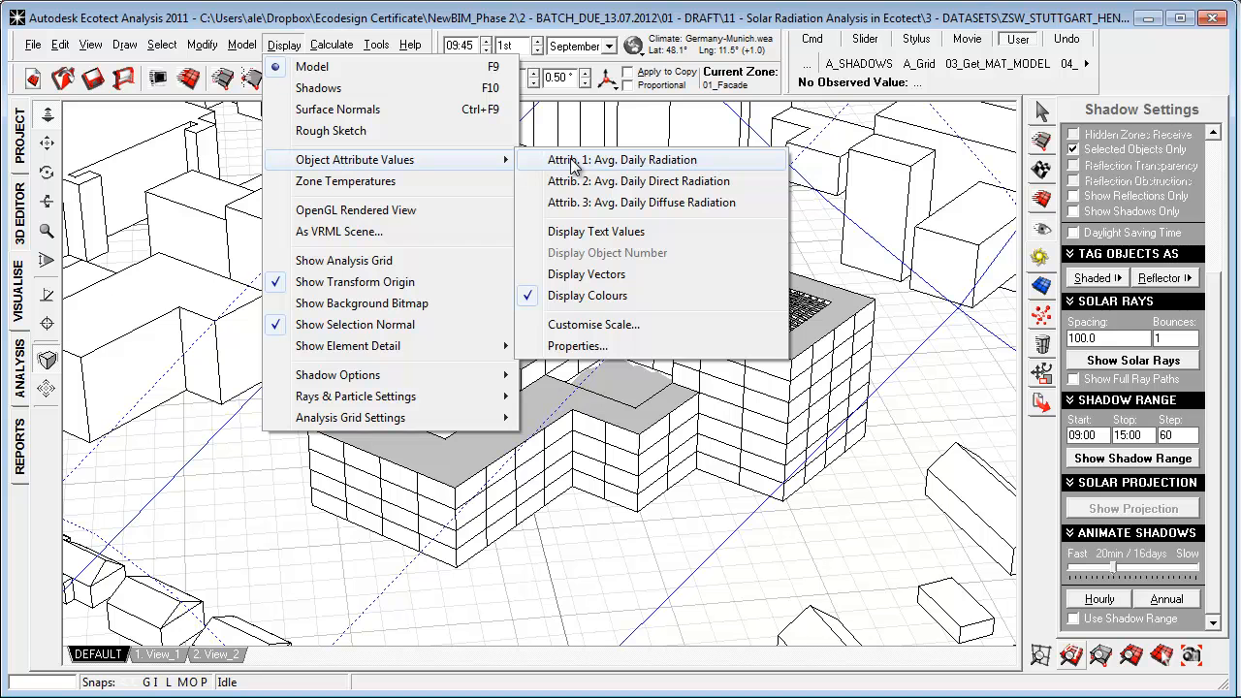
{"action": "mouse_move", "coordinate": [566, 165]}
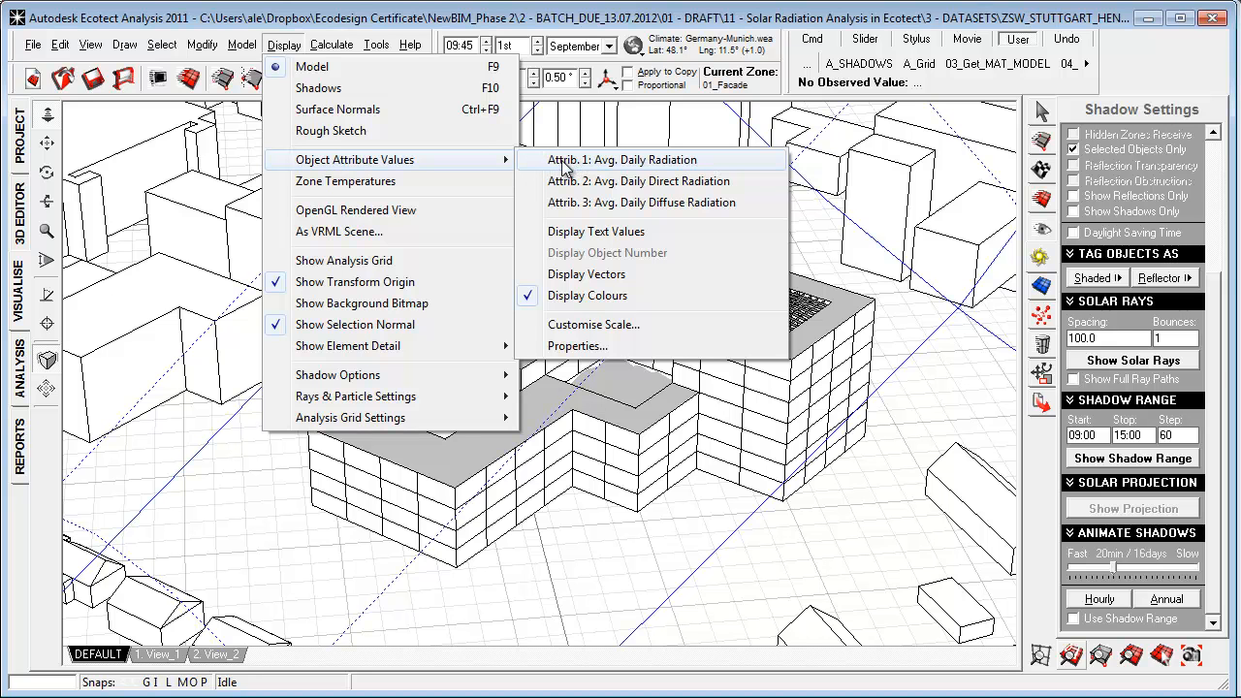
{"action": "left_click", "coordinate": [640, 182]}
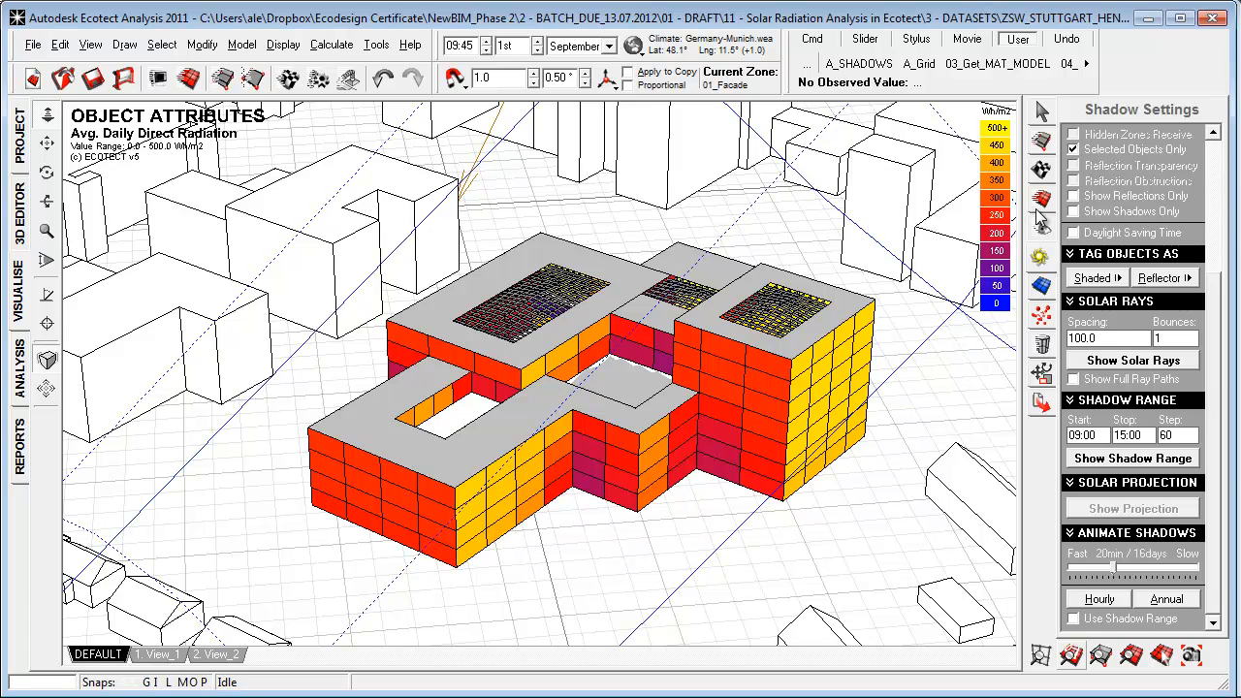
In Display Settings toggle Show Text Values on then off, and reach the Obj. Attributes Scale settings.
{"action": "left_click", "coordinate": [1038, 198]}
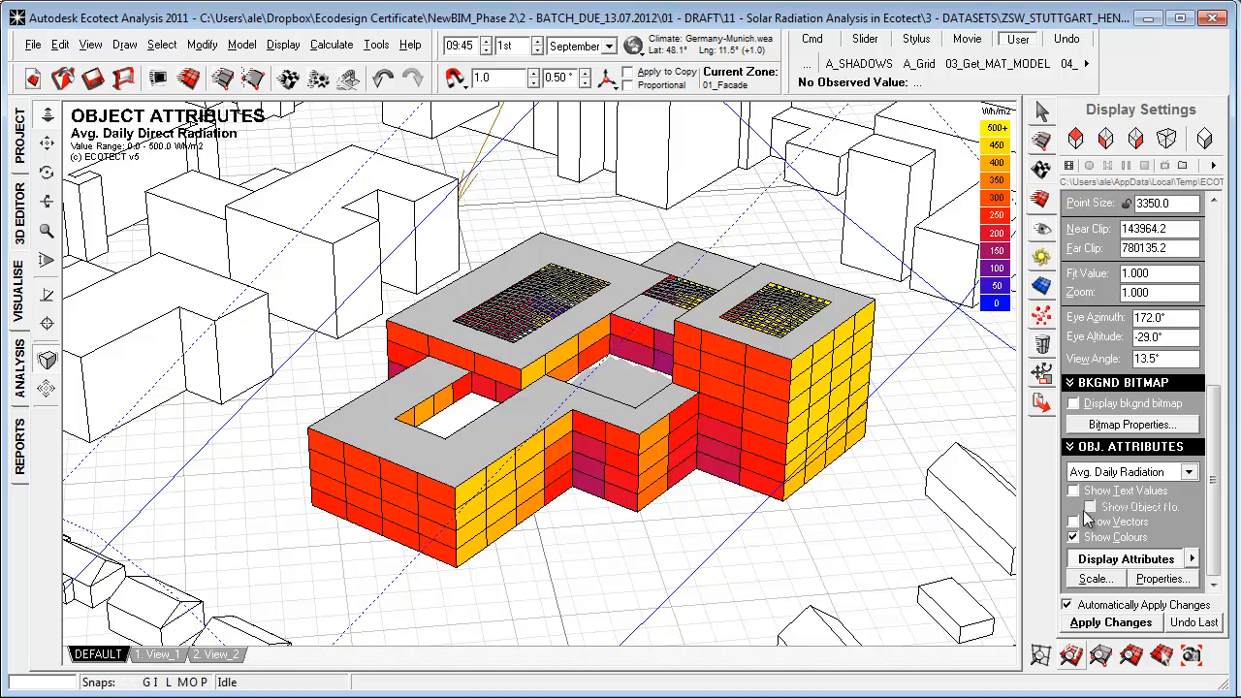
{"action": "left_click", "coordinate": [1073, 488]}
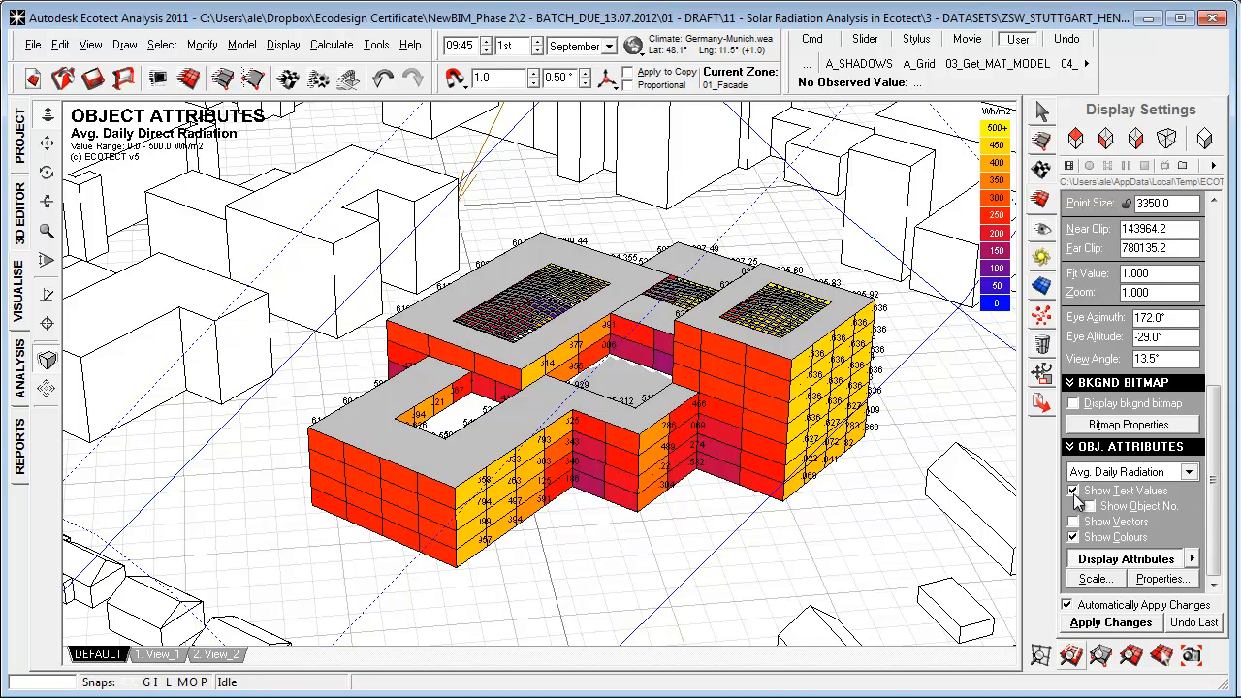
{"action": "left_click", "coordinate": [1074, 521]}
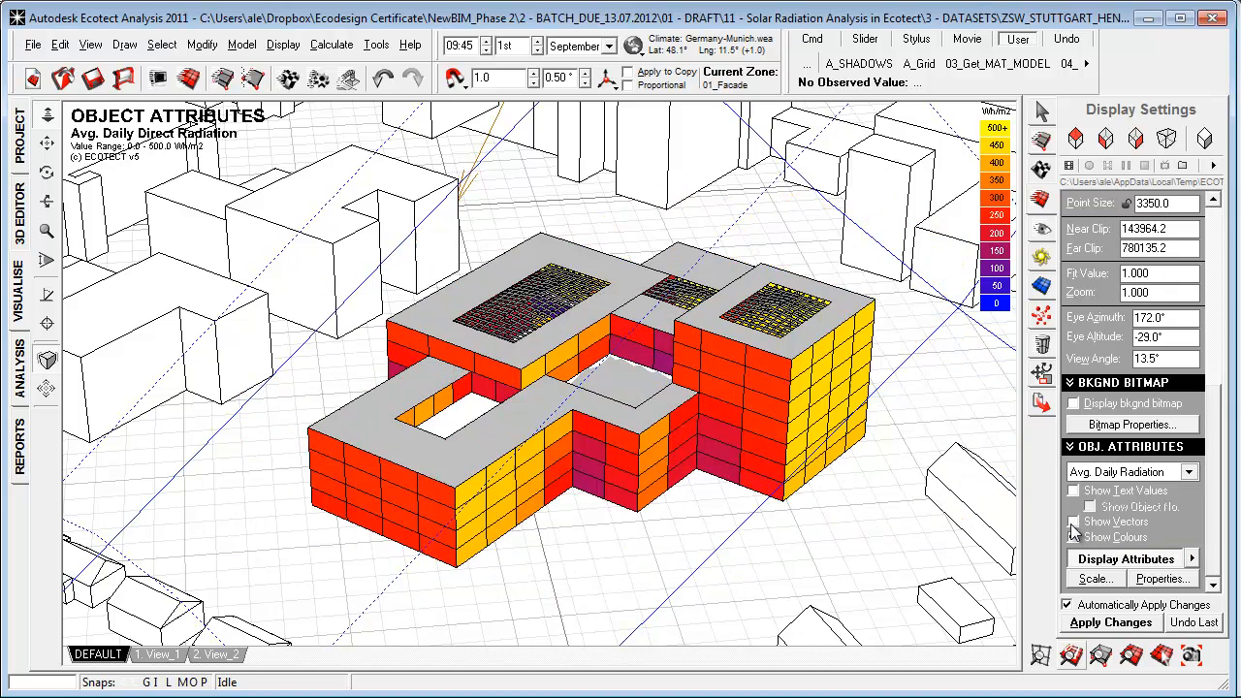
{"action": "left_click", "coordinate": [1093, 577]}
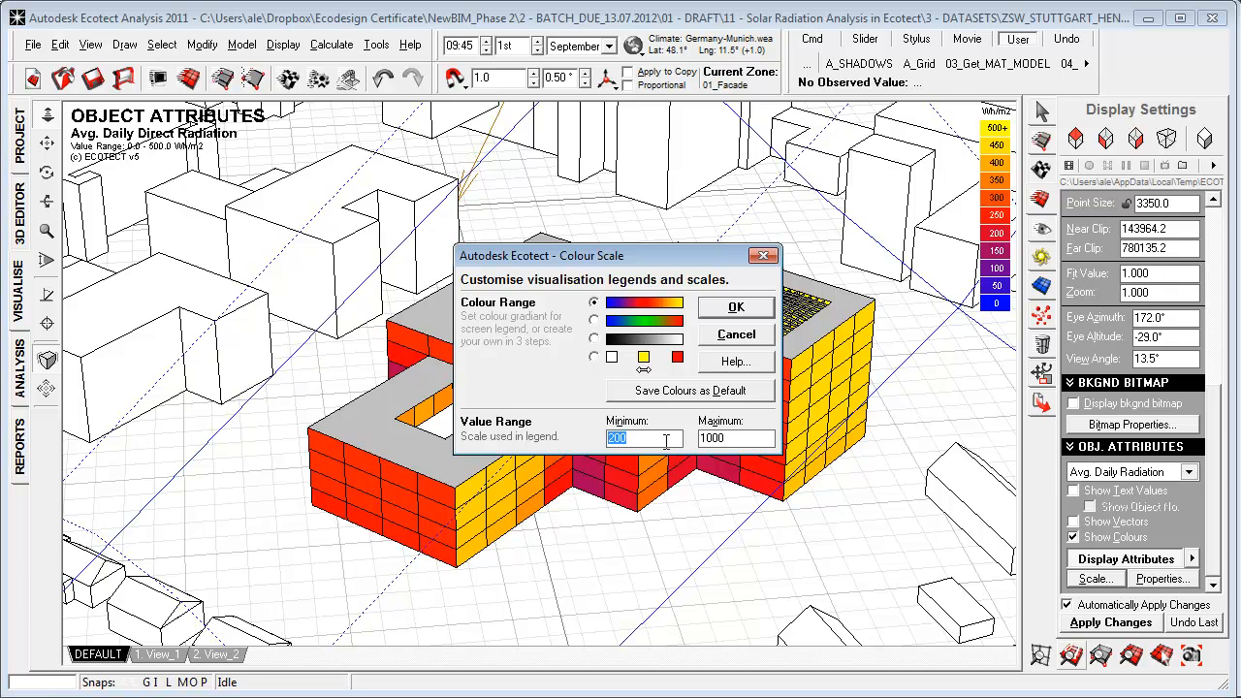
Set the colour scale Minimum to 350, keeping Maximum at 1000 W/m².
{"action": "type", "text": "3"}
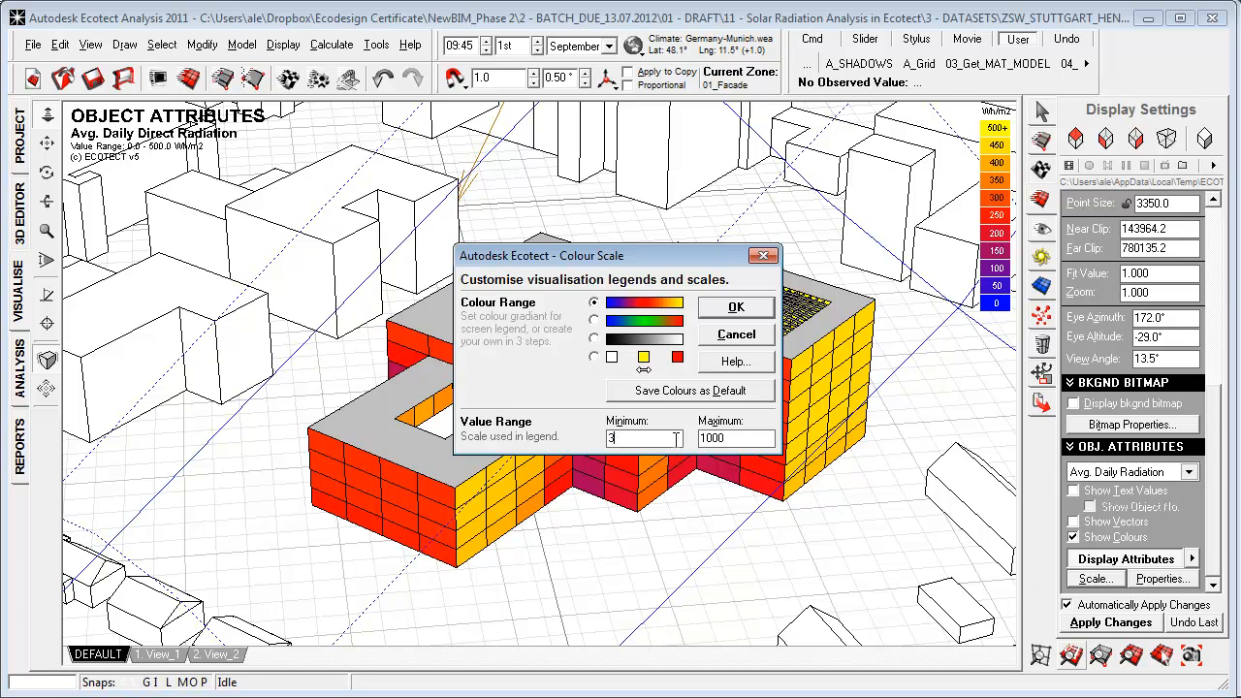
{"action": "type", "text": "50"}
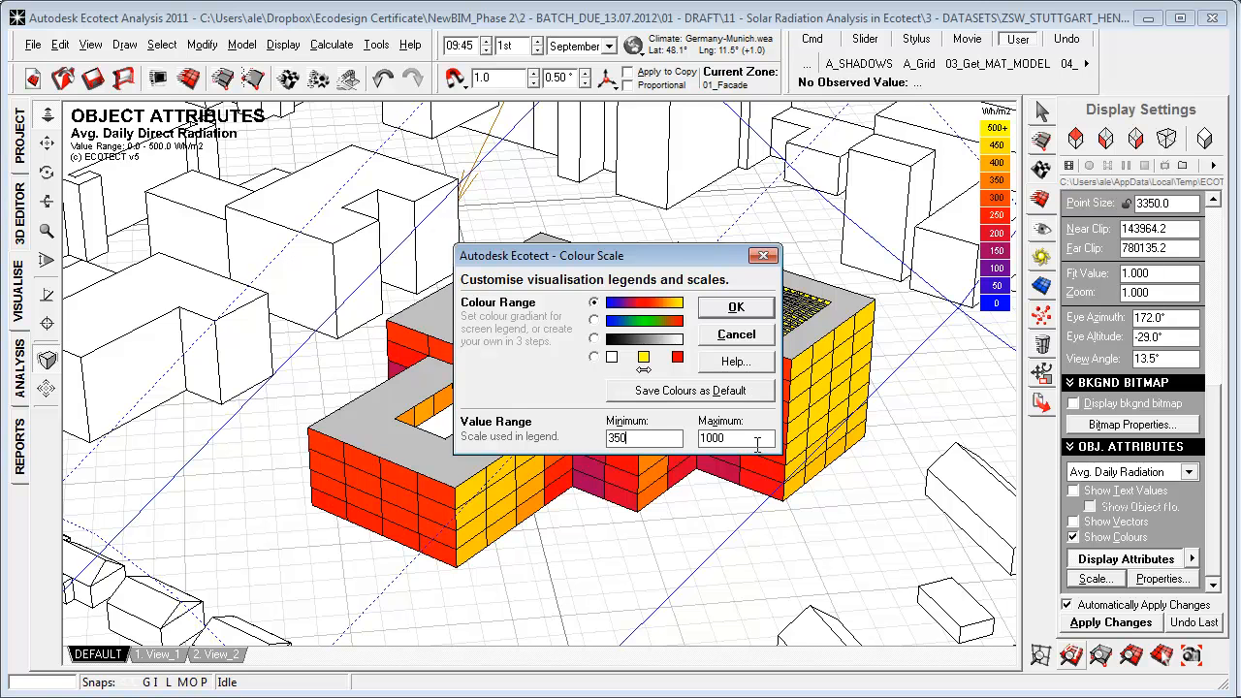
{"action": "left_click", "coordinate": [734, 307]}
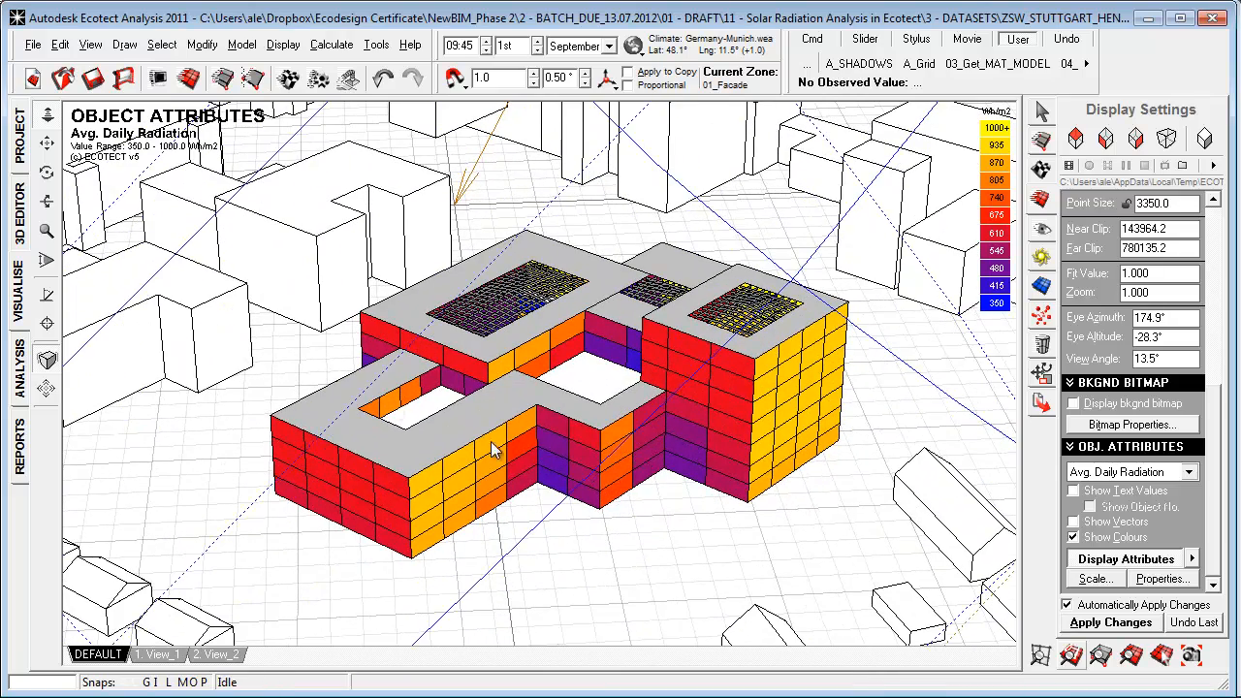
{"action": "left_click_drag", "start_coordinate": [494, 446], "coordinate": [591, 465]}
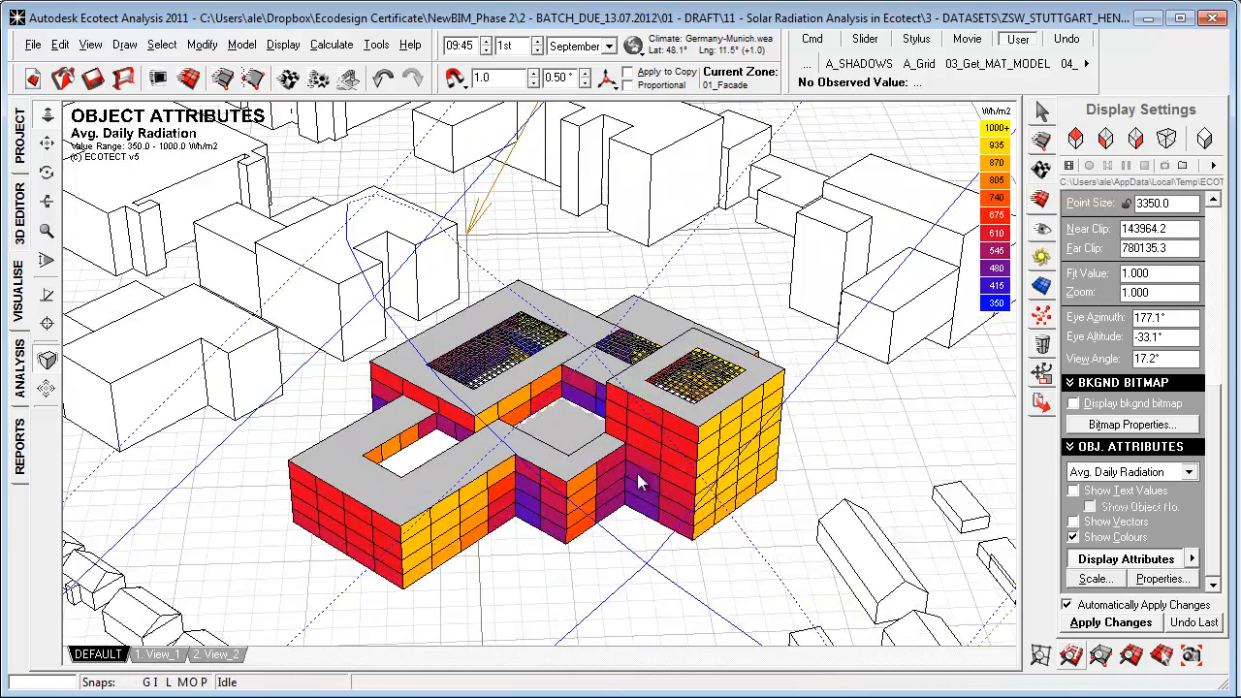
{"action": "left_click_drag", "start_coordinate": [639, 481], "coordinate": [500, 541]}
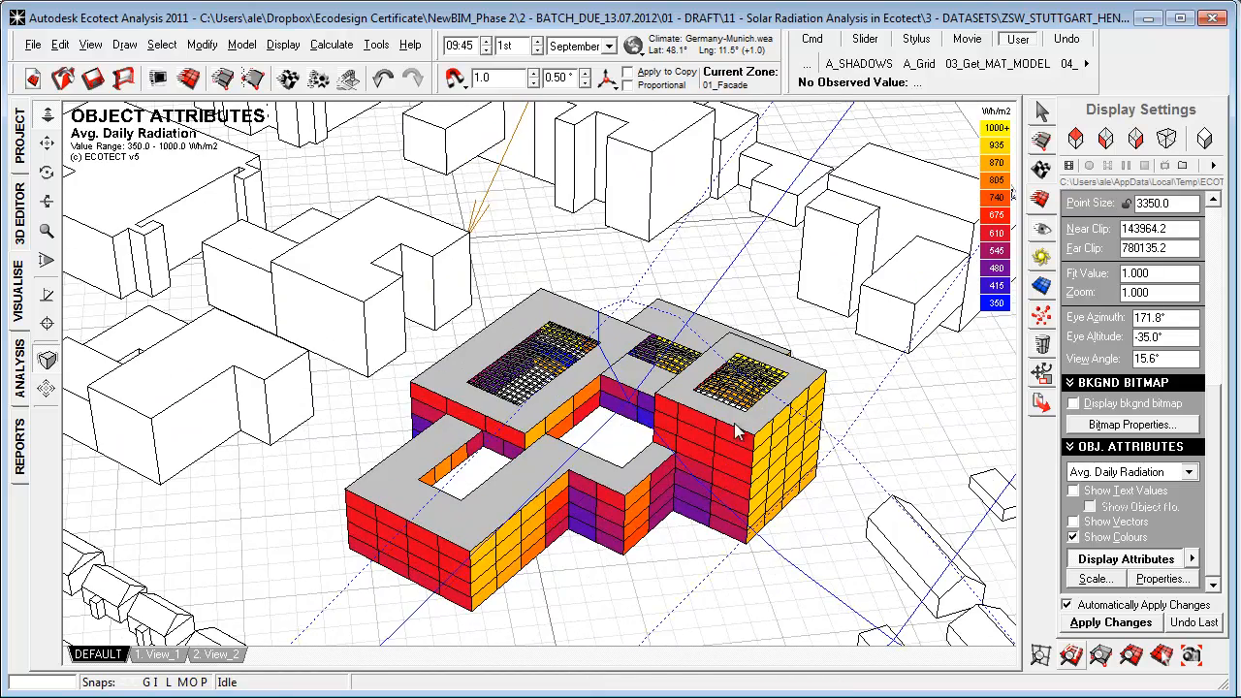
{"action": "left_click_drag", "start_coordinate": [736, 431], "coordinate": [620, 488]}
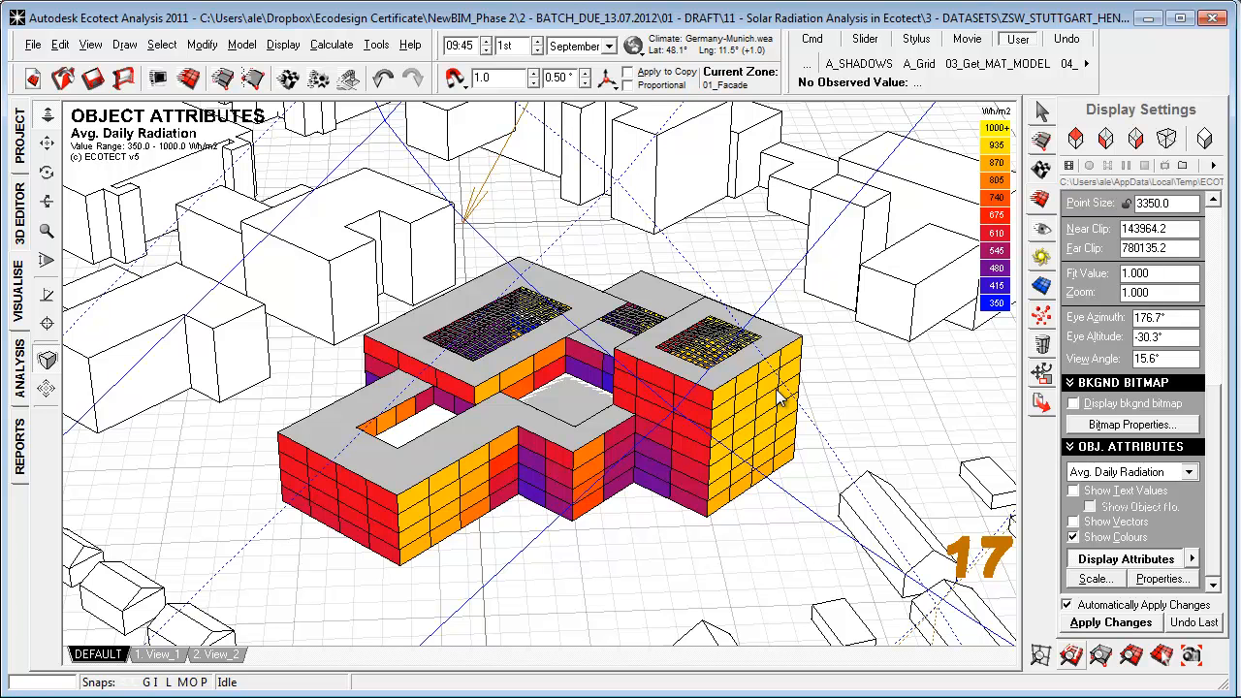
{"action": "mouse_move", "coordinate": [667, 531]}
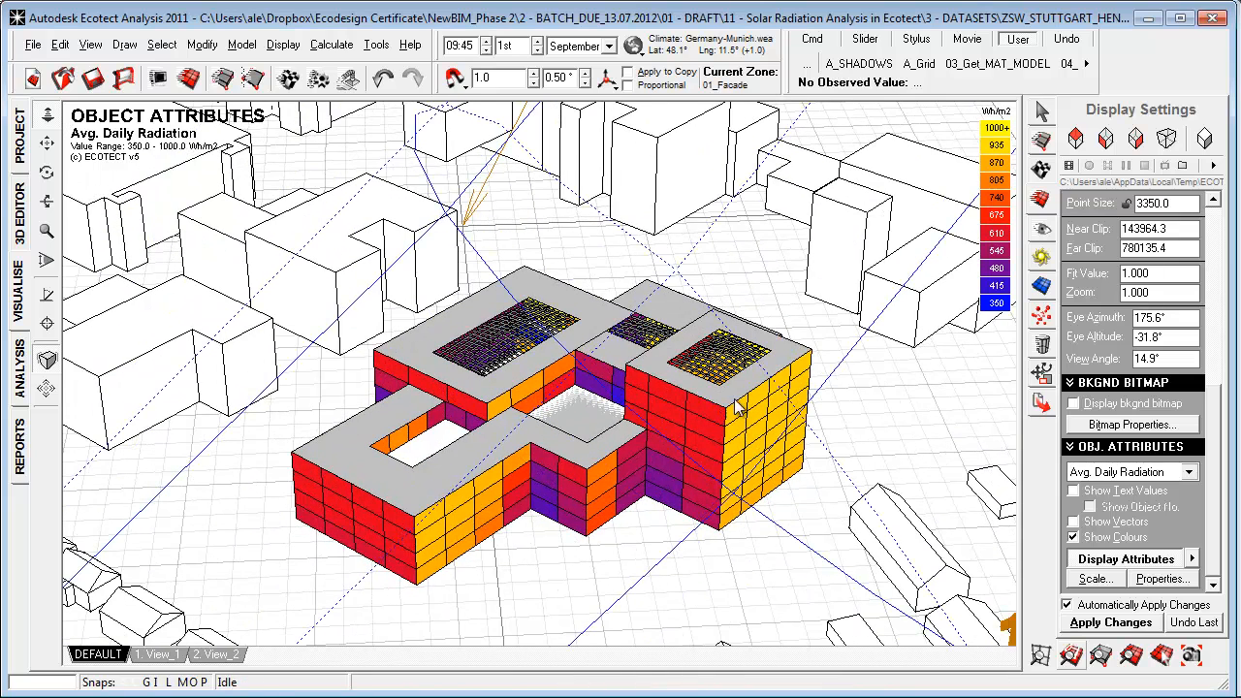
{"action": "mouse_move", "coordinate": [573, 419]}
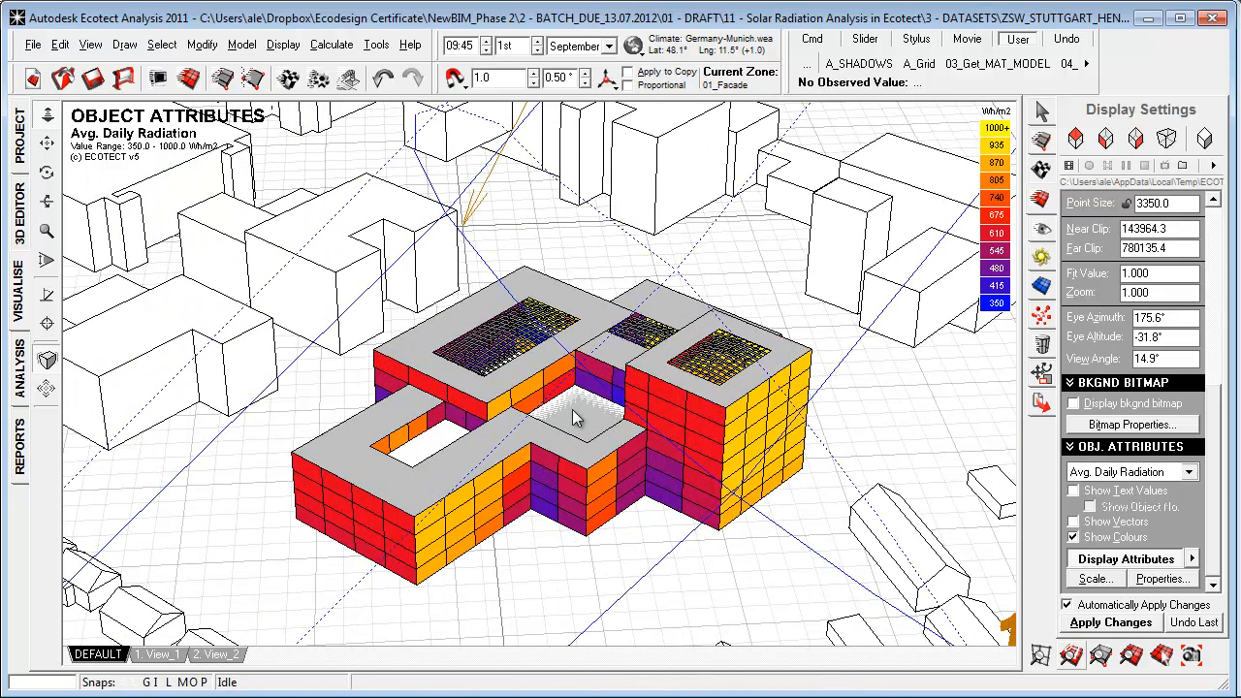
{"action": "mouse_move", "coordinate": [494, 314]}
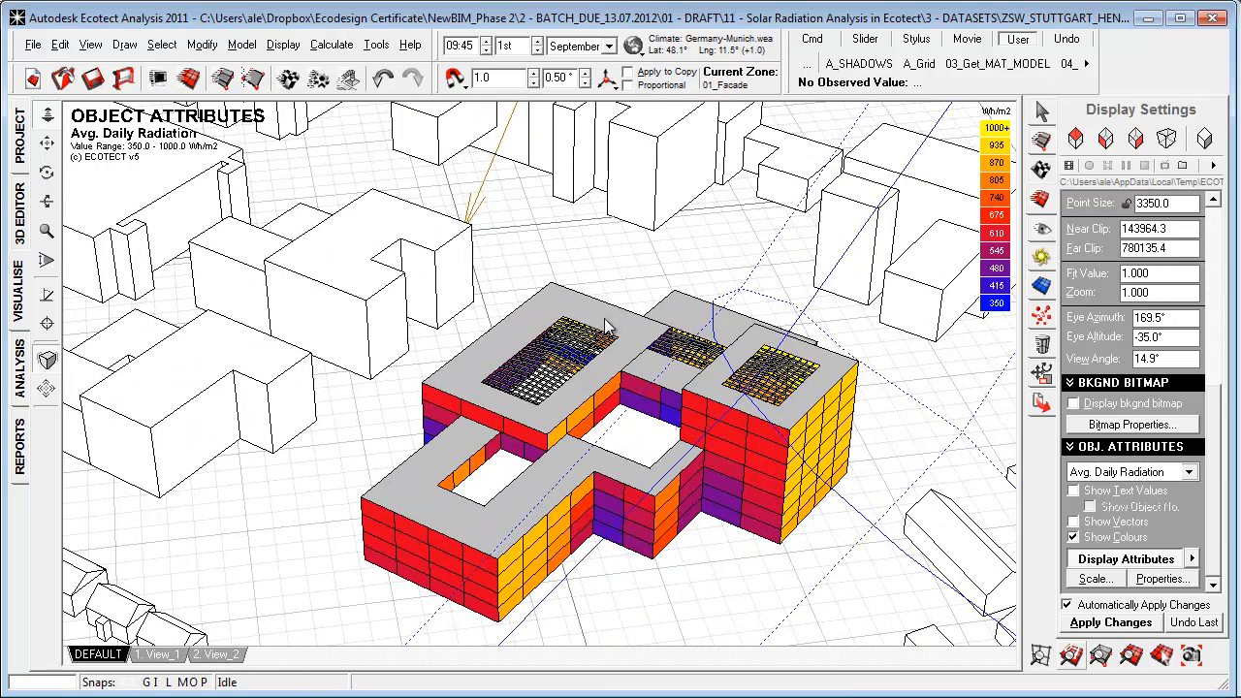
{"action": "mouse_move", "coordinate": [488, 527]}
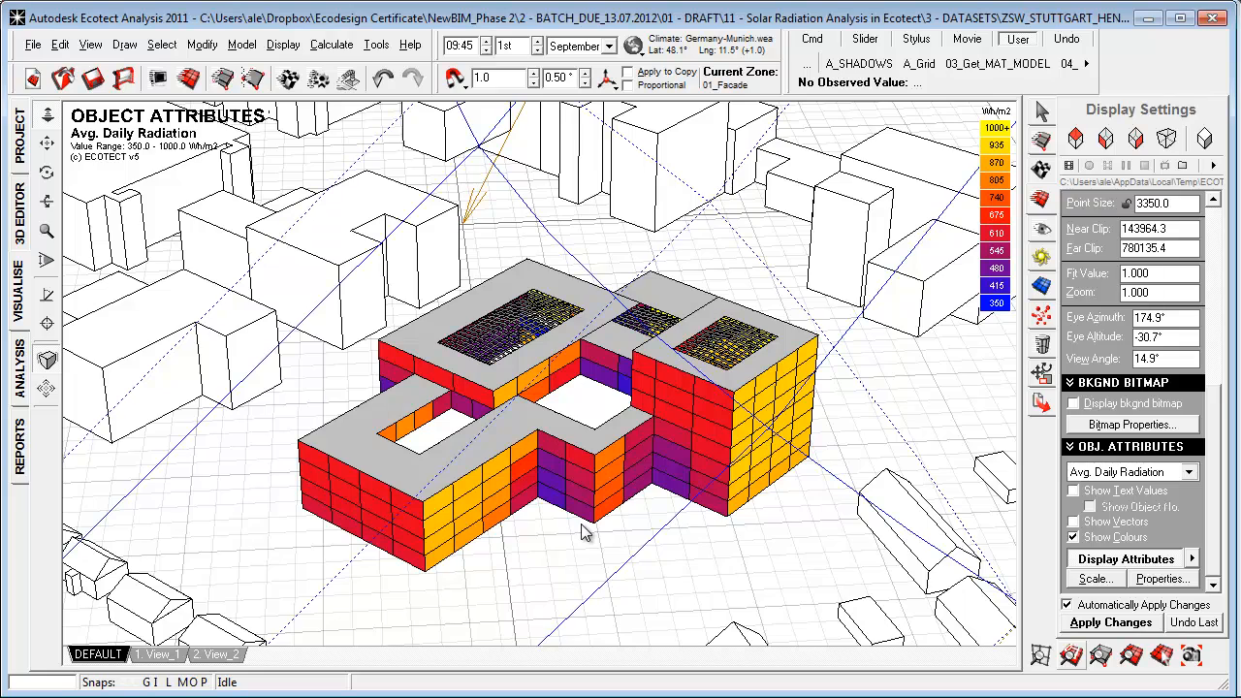
{"action": "left_click_drag", "start_coordinate": [581, 531], "coordinate": [552, 501]}
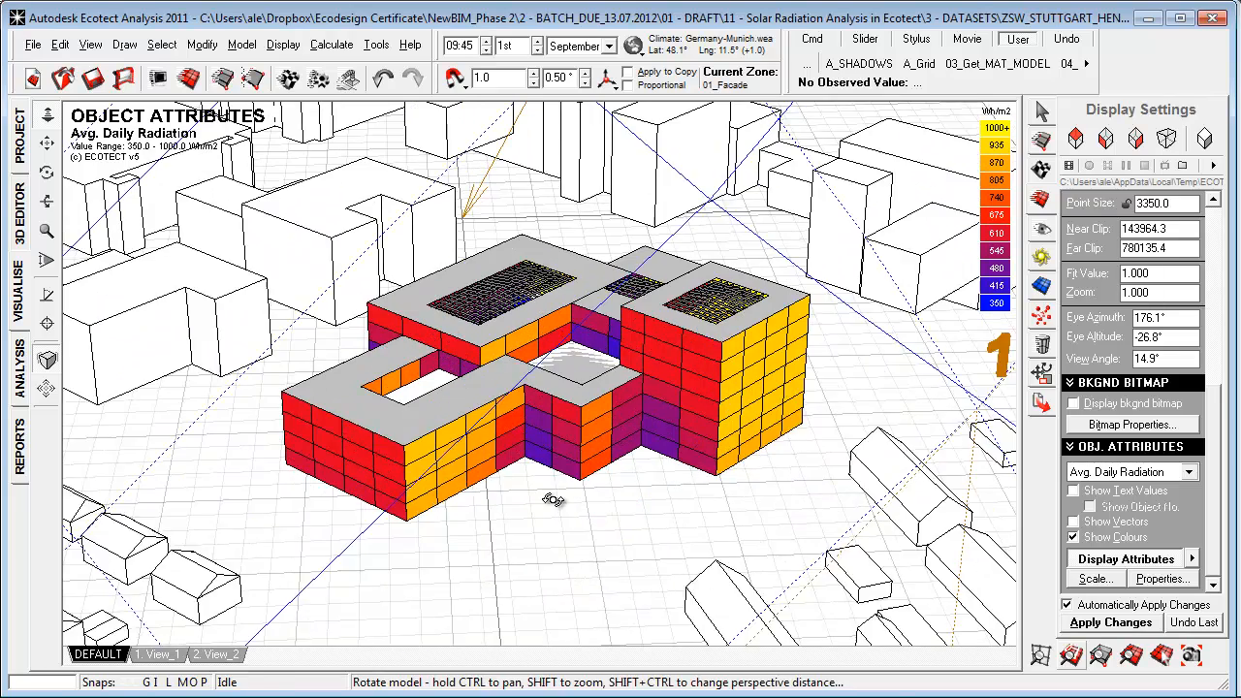
{"action": "left_click_drag", "start_coordinate": [552, 500], "coordinate": [398, 446]}
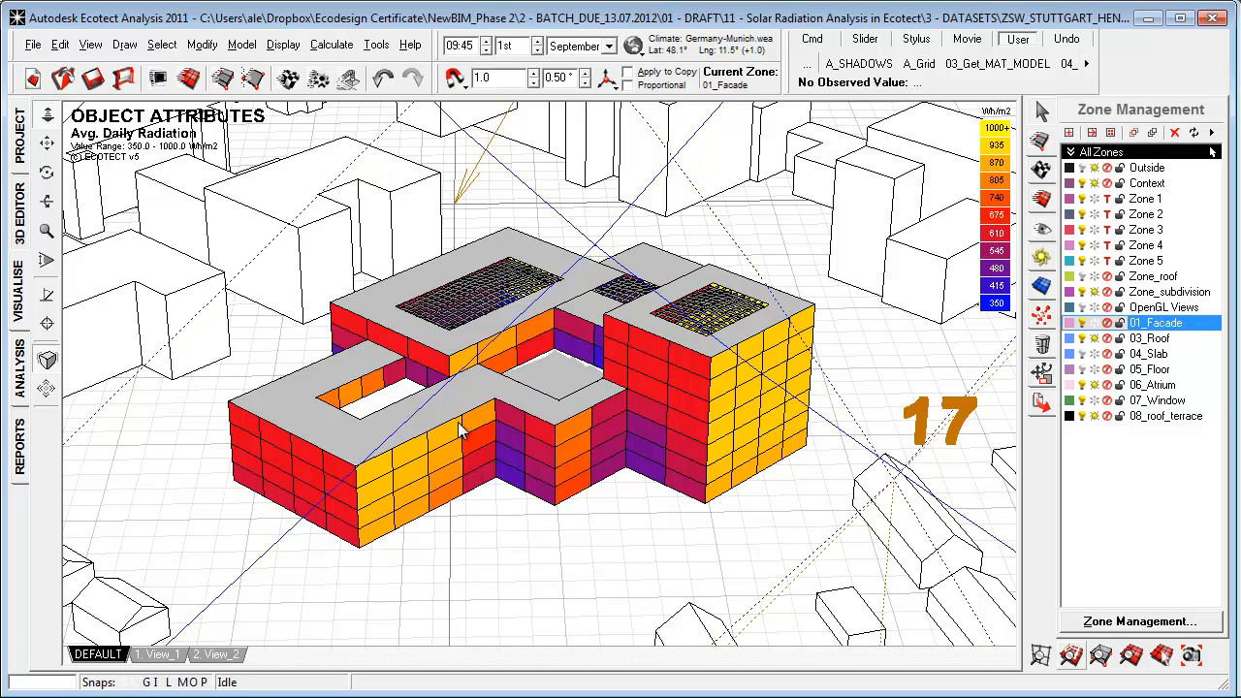
{"action": "mouse_move", "coordinate": [752, 419]}
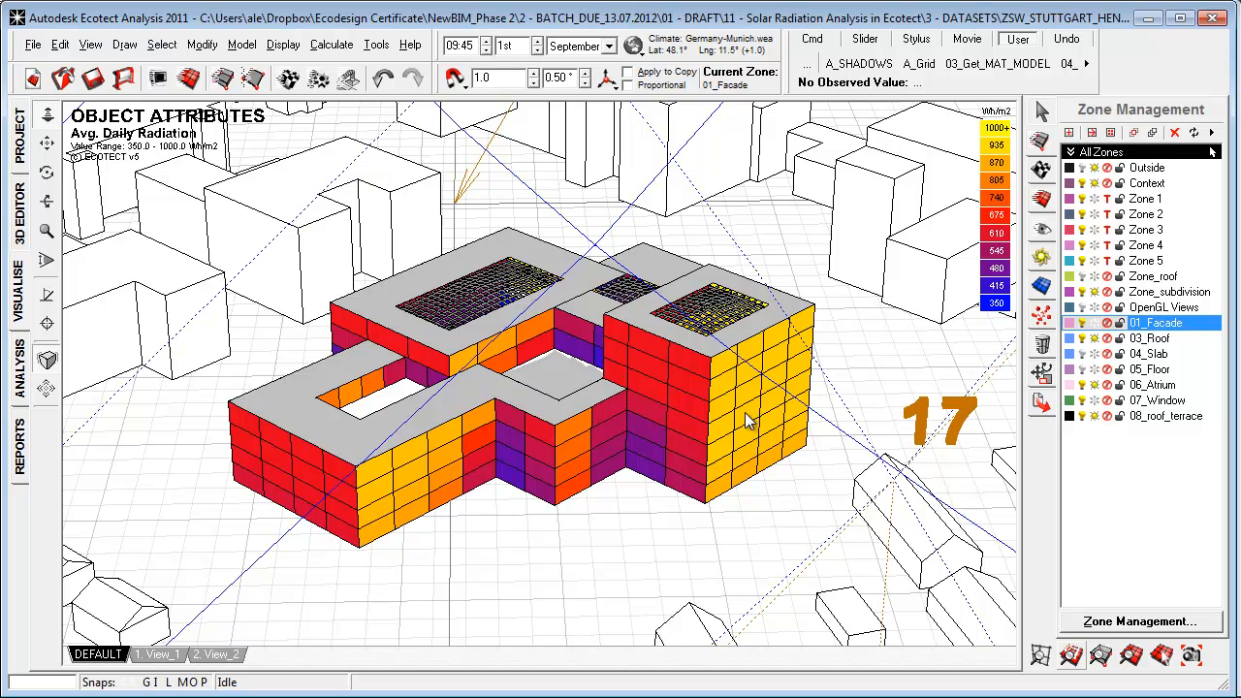
{"action": "mouse_move", "coordinate": [446, 489]}
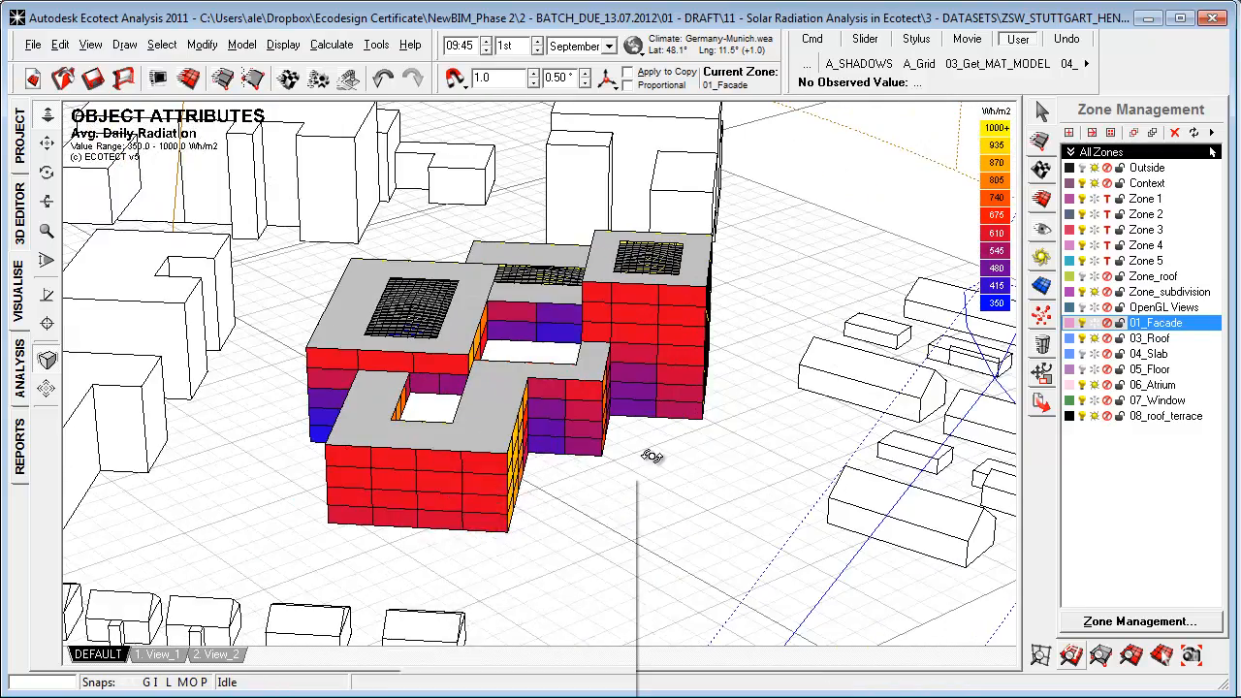
{"action": "left_click_drag", "start_coordinate": [651, 456], "coordinate": [612, 469]}
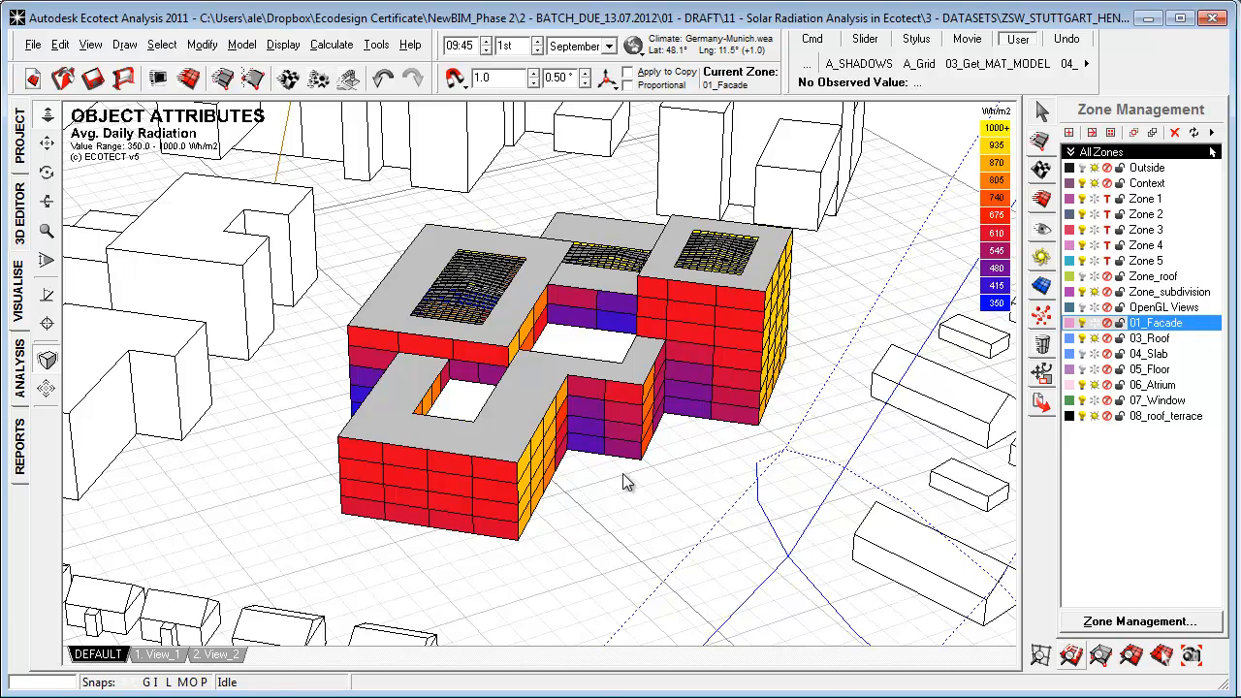
{"action": "left_click_drag", "start_coordinate": [624, 481], "coordinate": [585, 488]}
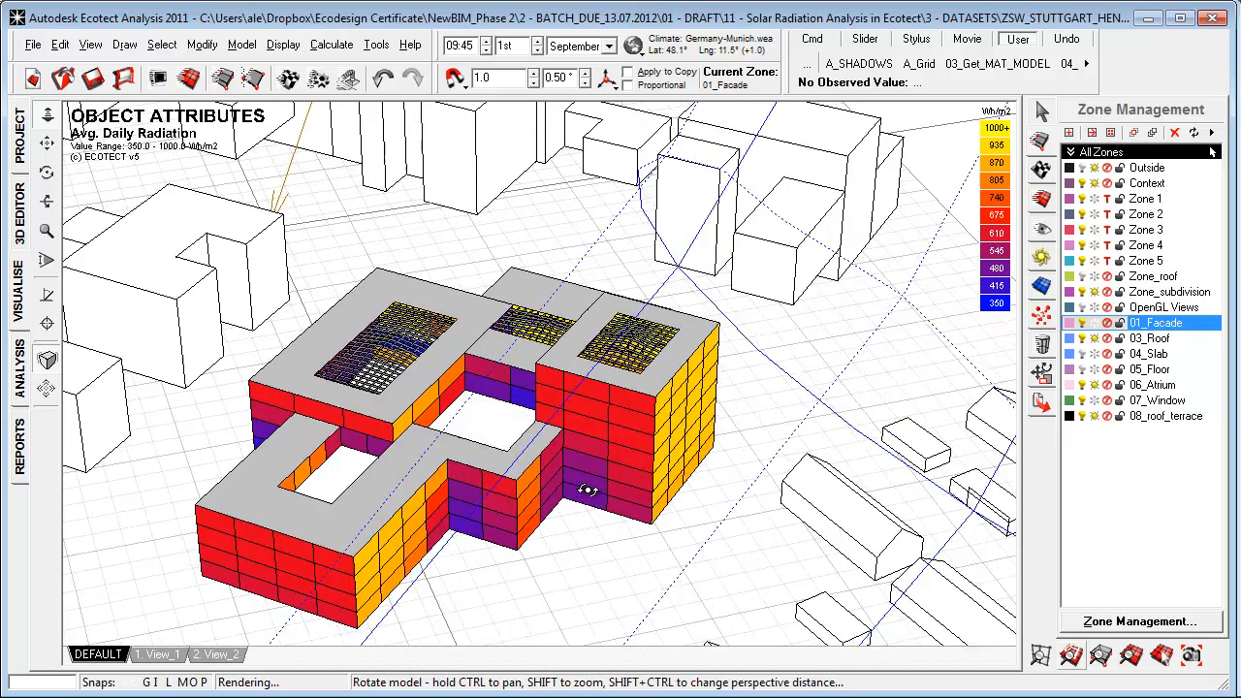
{"action": "left_click_drag", "start_coordinate": [590, 489], "coordinate": [531, 539]}
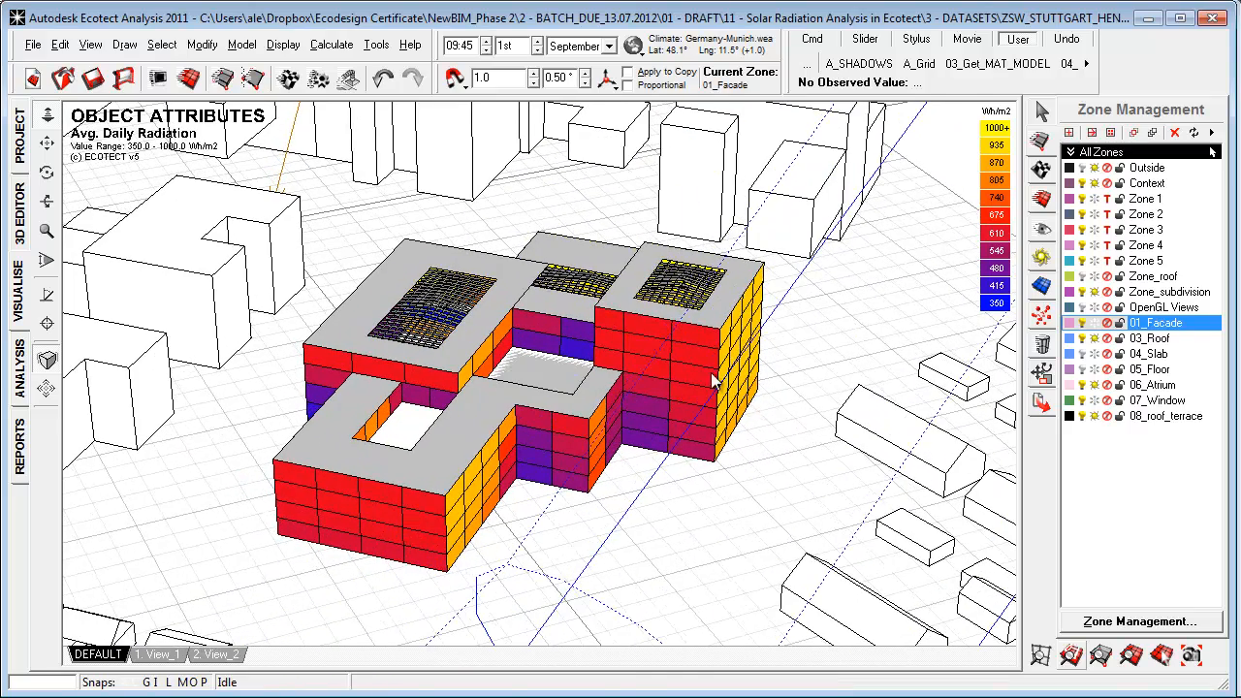
{"action": "left_click_drag", "start_coordinate": [713, 383], "coordinate": [436, 572]}
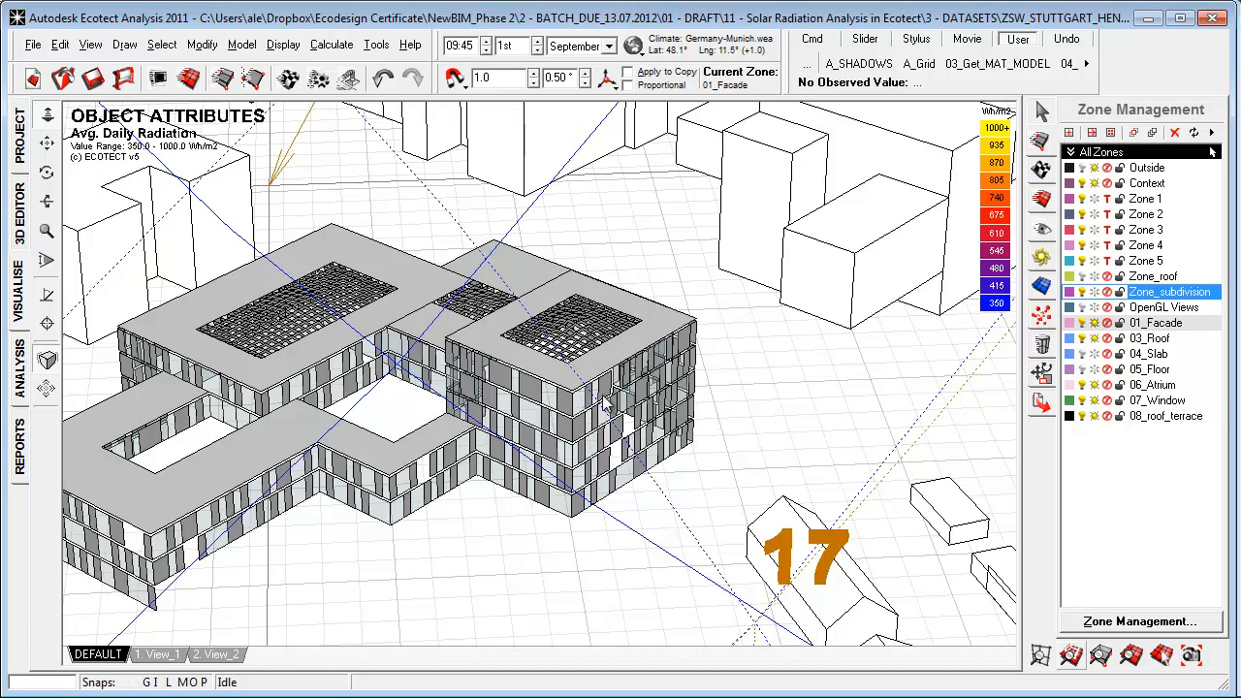
{"action": "mouse_move", "coordinate": [652, 418]}
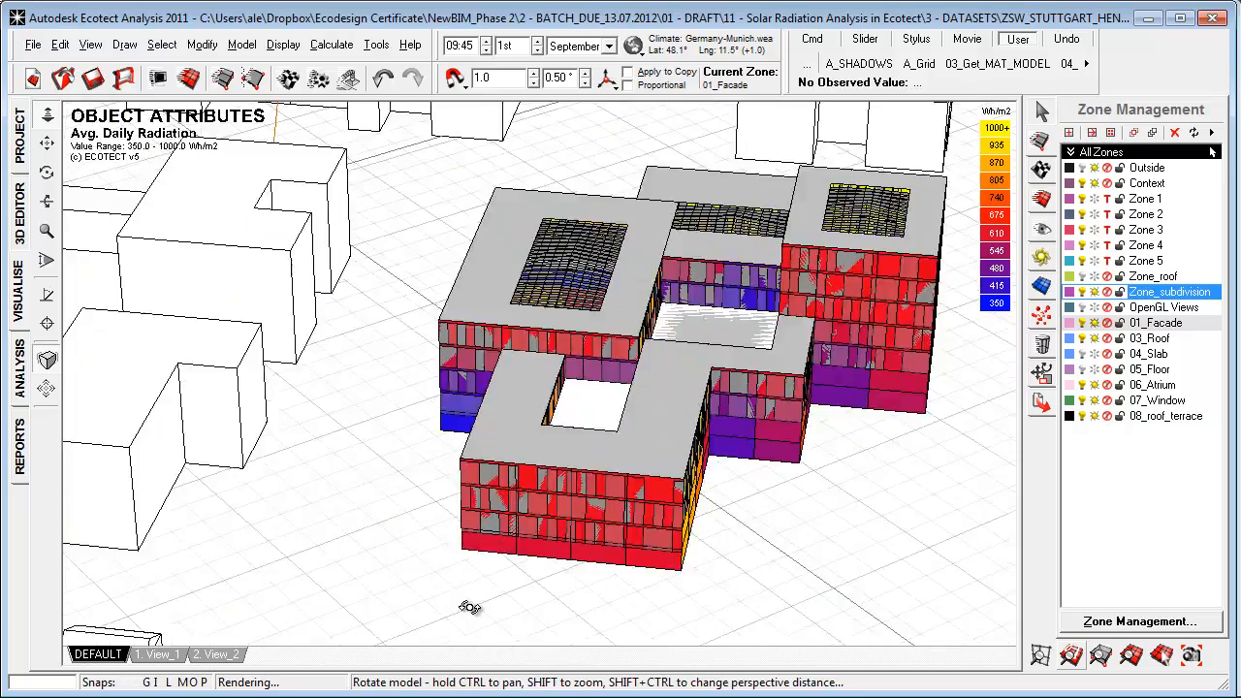
Orbit around and out to view the whole block with its coloured subdivided facade panels.
{"action": "left_click_drag", "start_coordinate": [469, 605], "coordinate": [407, 609]}
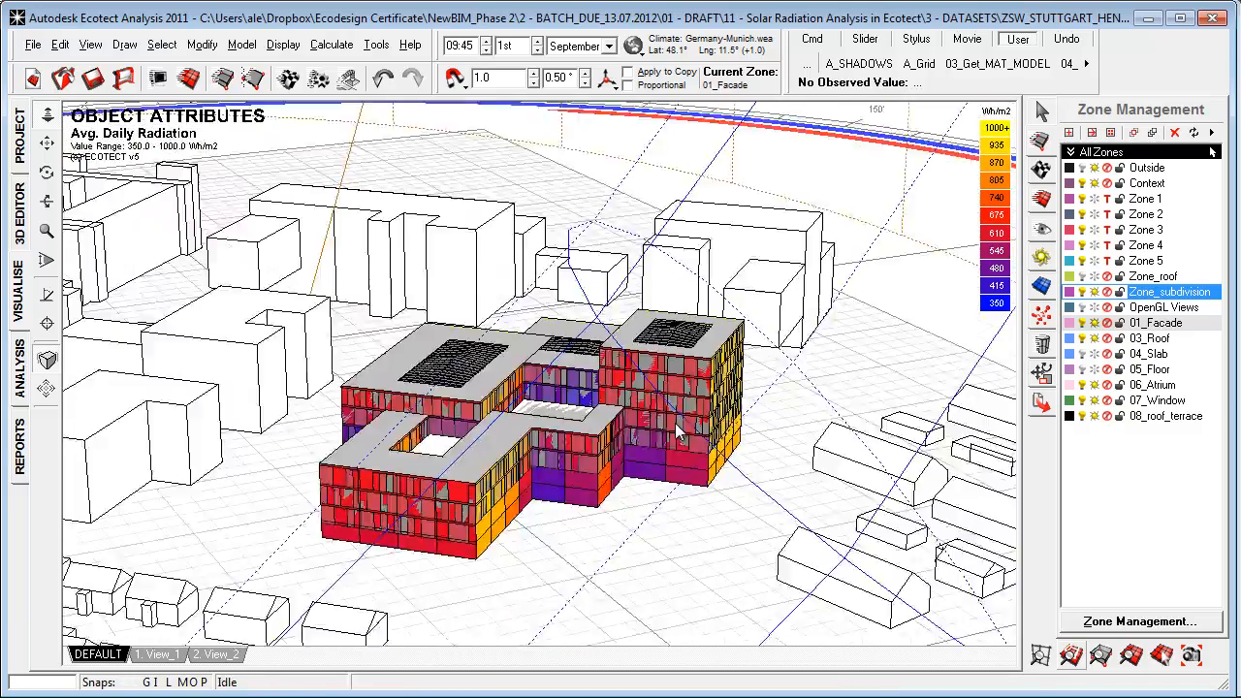
{"action": "left_click_drag", "start_coordinate": [679, 430], "coordinate": [640, 504]}
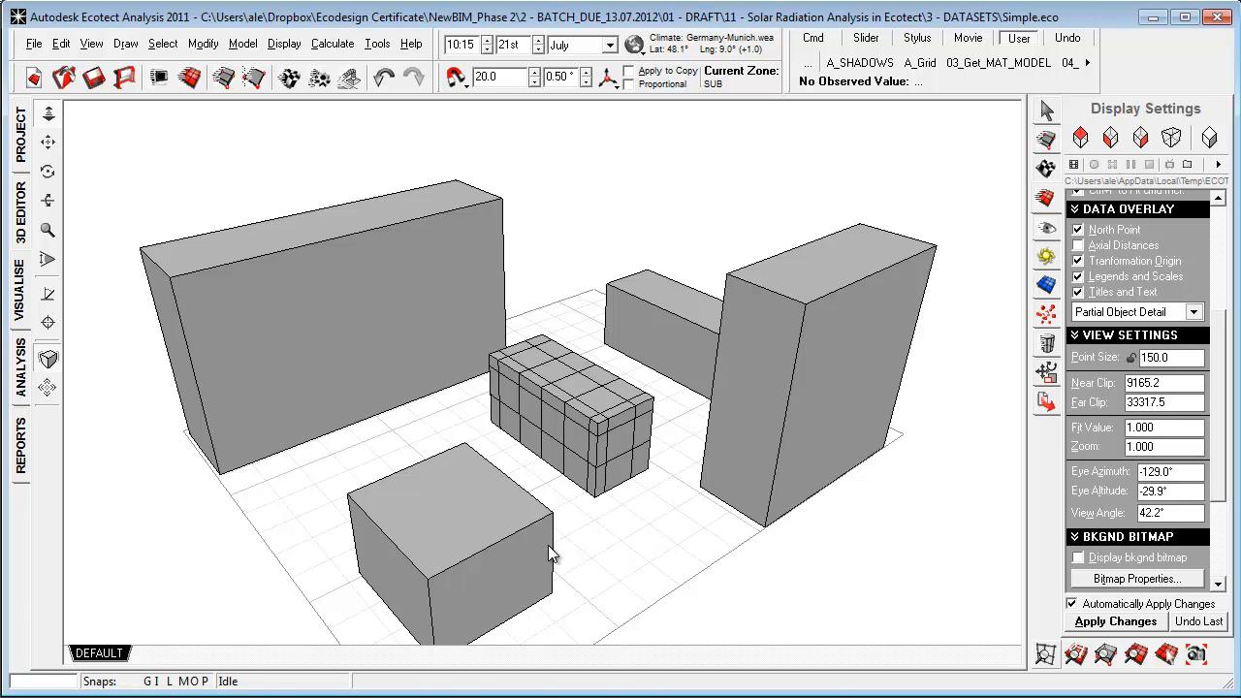
Orbit the Simple.eco test model and reach the solar access calculation.
{"action": "left_click_drag", "start_coordinate": [553, 553], "coordinate": [581, 519]}
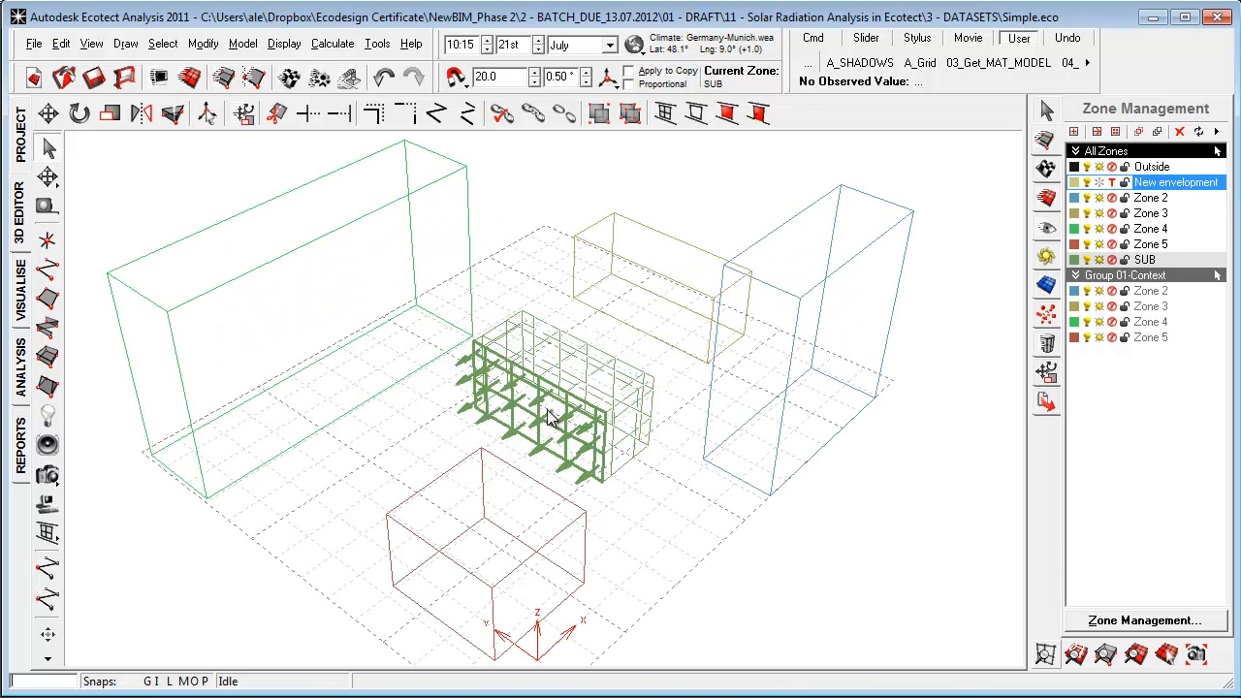
{"action": "left_click", "coordinate": [331, 43]}
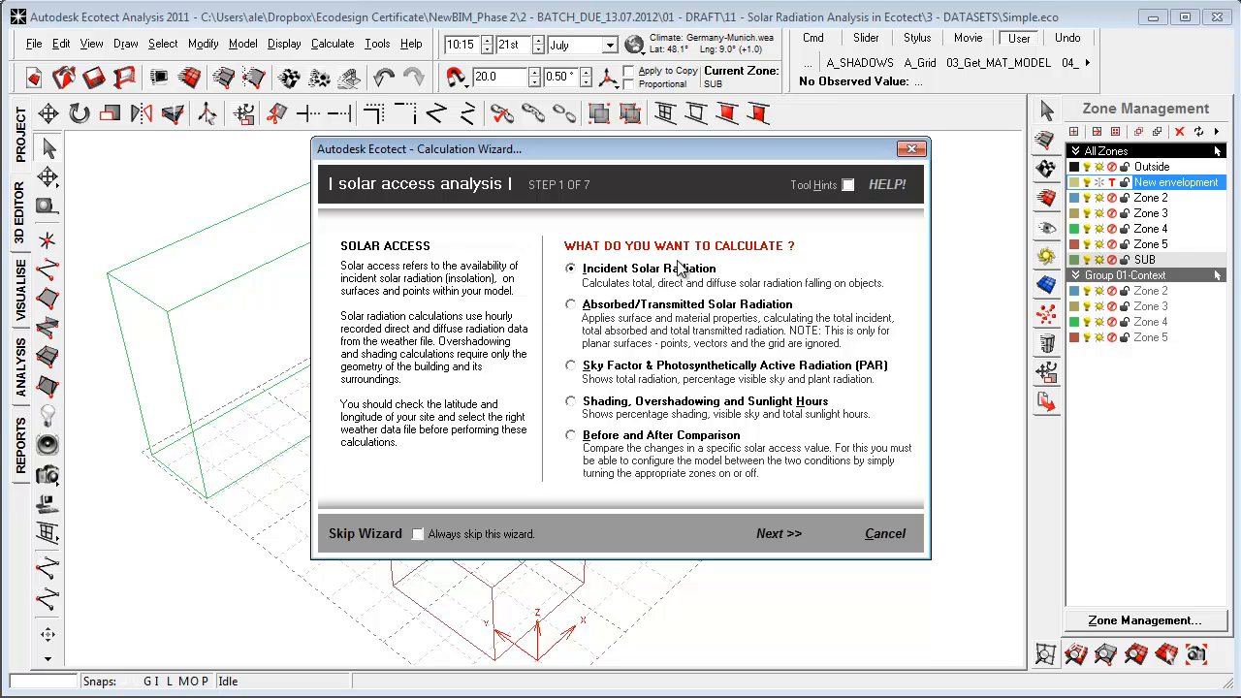
{"action": "mouse_move", "coordinate": [628, 407]}
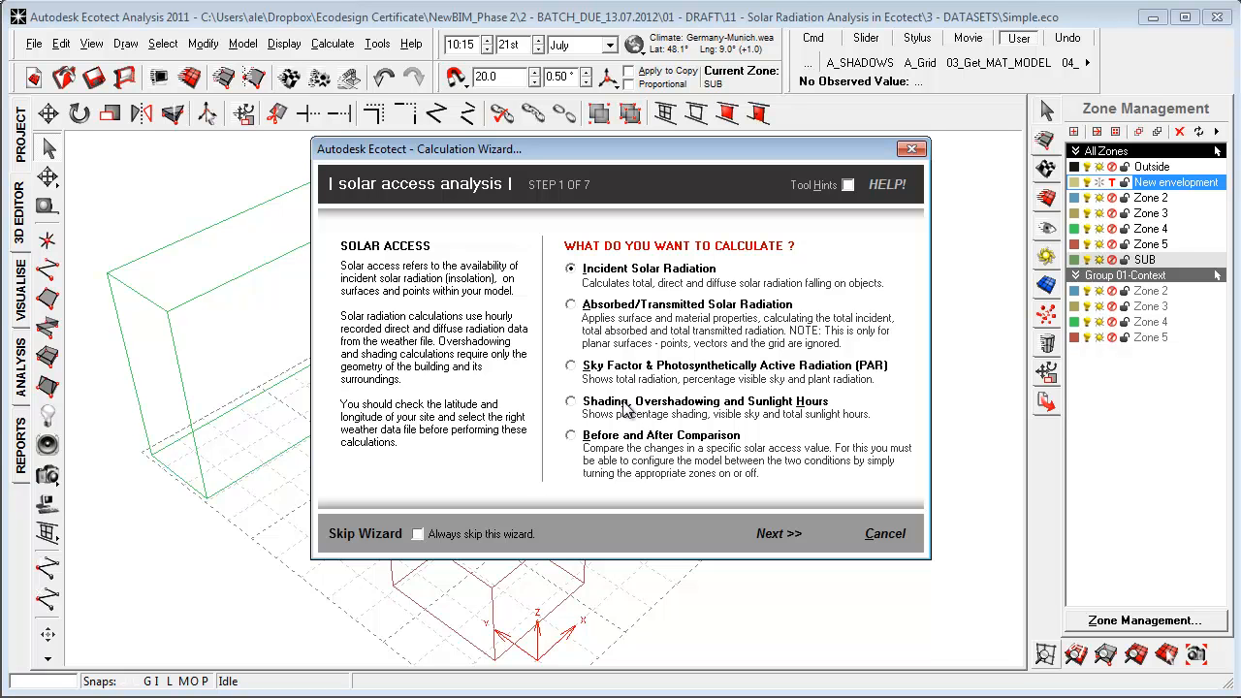
{"action": "mouse_move", "coordinate": [594, 422]}
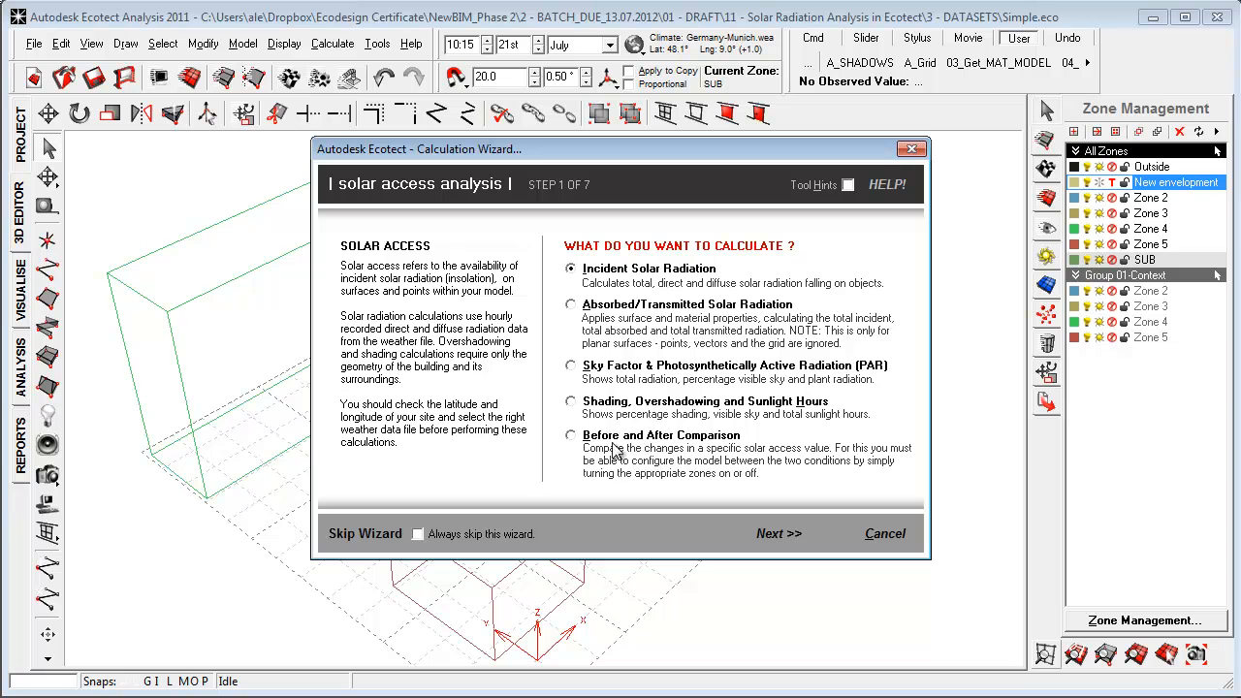
{"action": "mouse_move", "coordinate": [706, 447]}
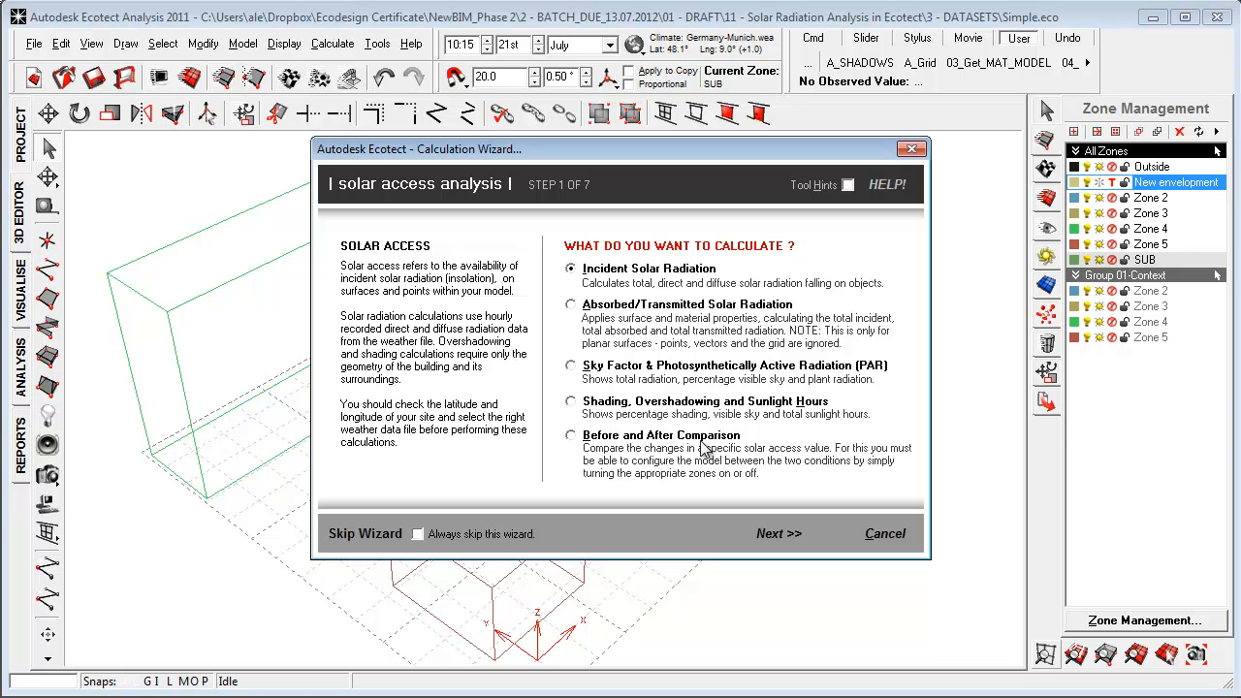
{"action": "mouse_move", "coordinate": [248, 365]}
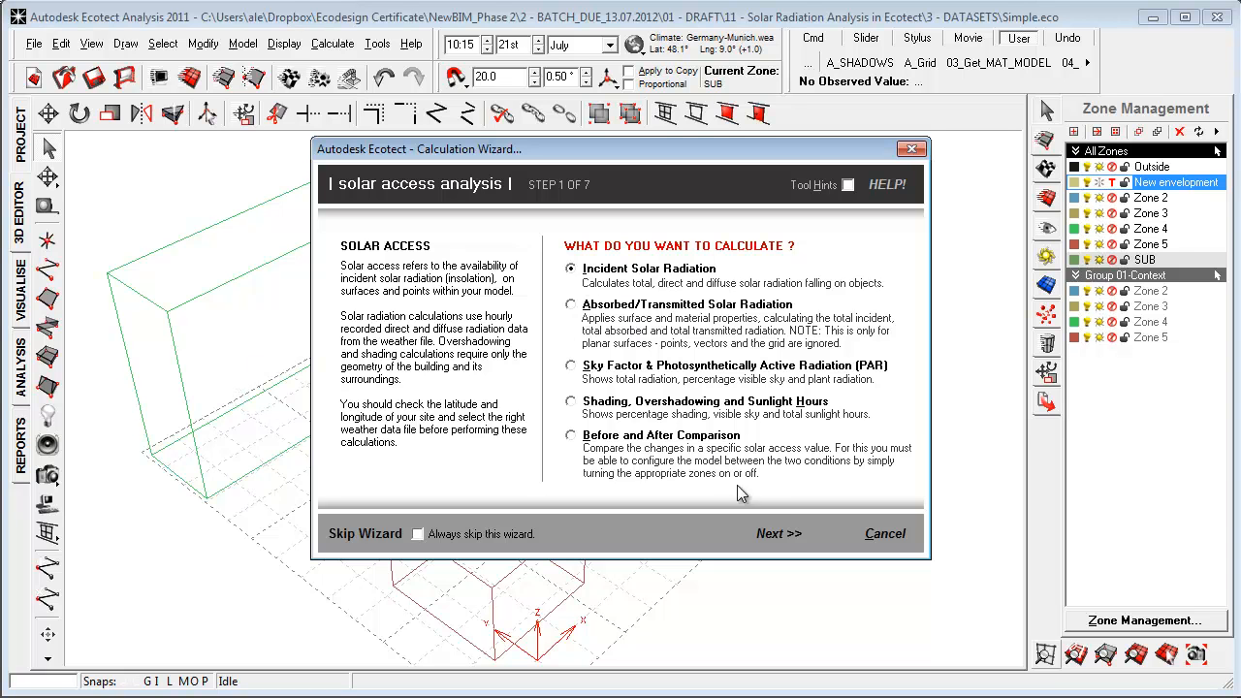
Walk the solar access wizard through a specified-period calculation to its stored-values step, then dismiss it.
{"action": "left_click", "coordinate": [779, 533]}
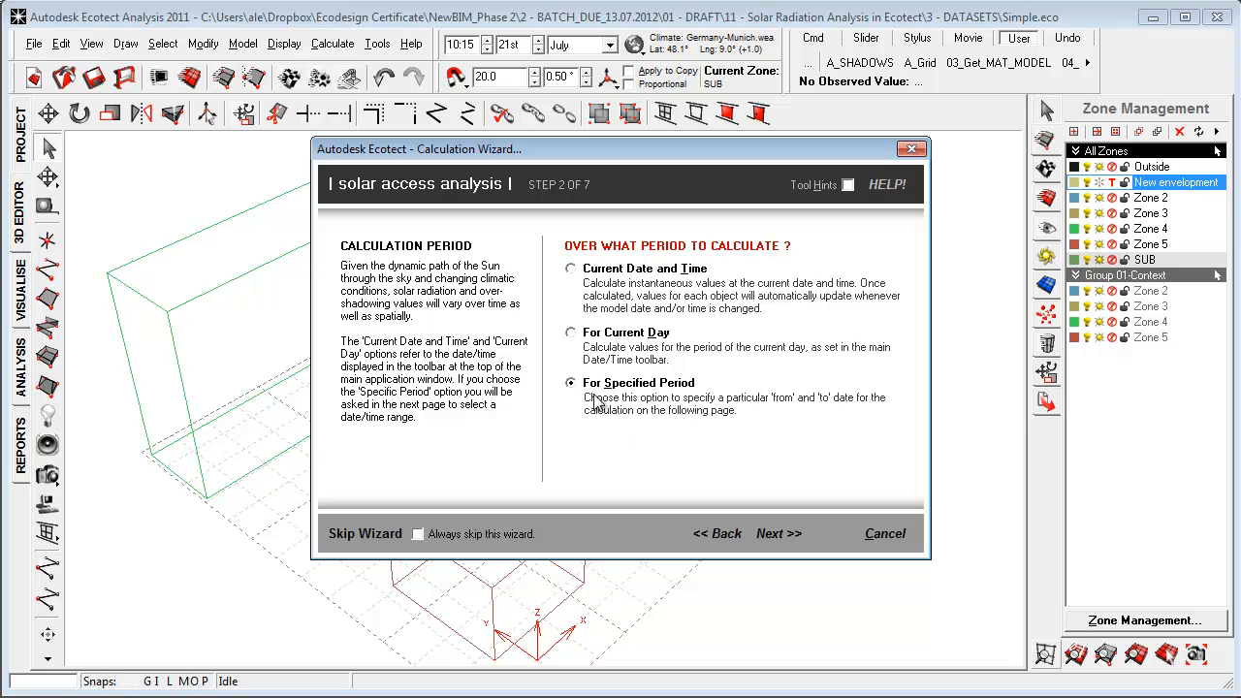
{"action": "left_click", "coordinate": [570, 268]}
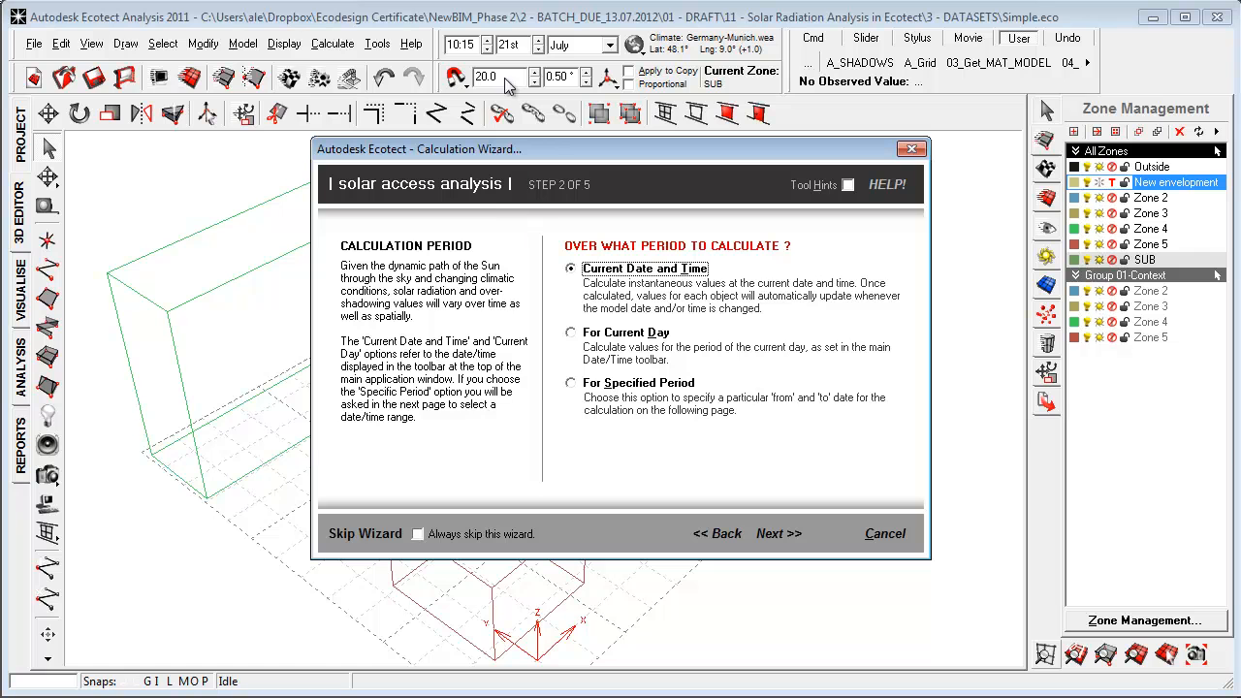
{"action": "left_click", "coordinate": [570, 382]}
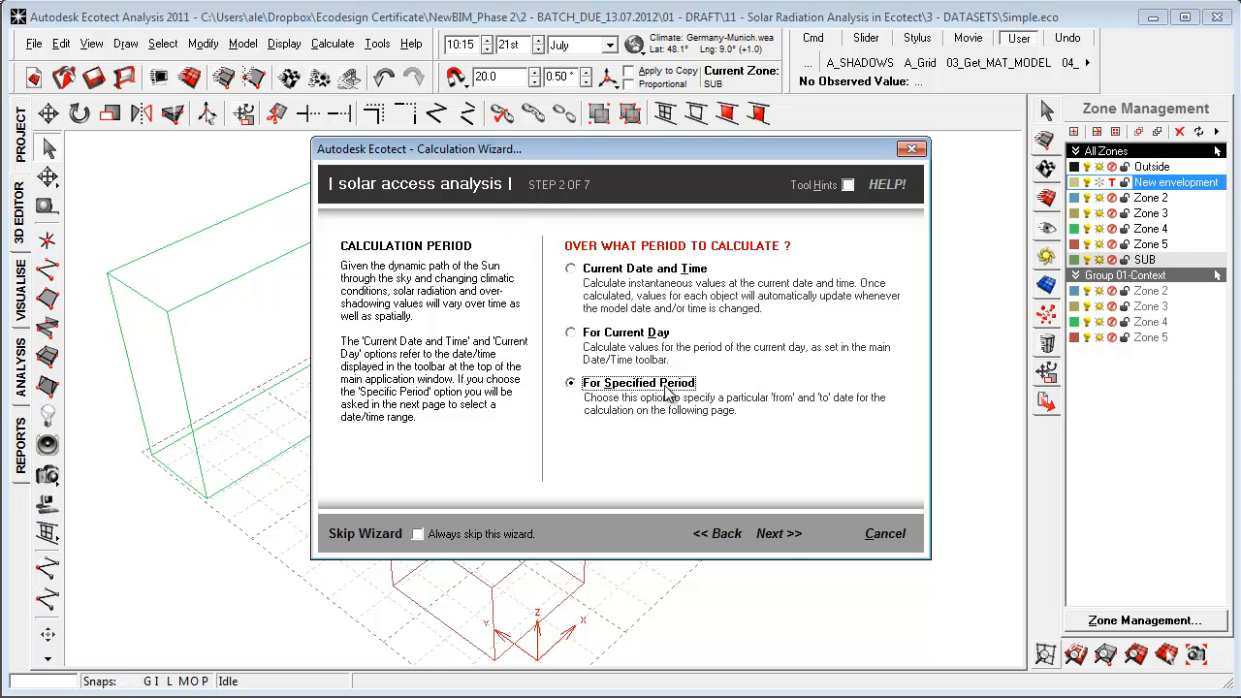
{"action": "left_click", "coordinate": [779, 533]}
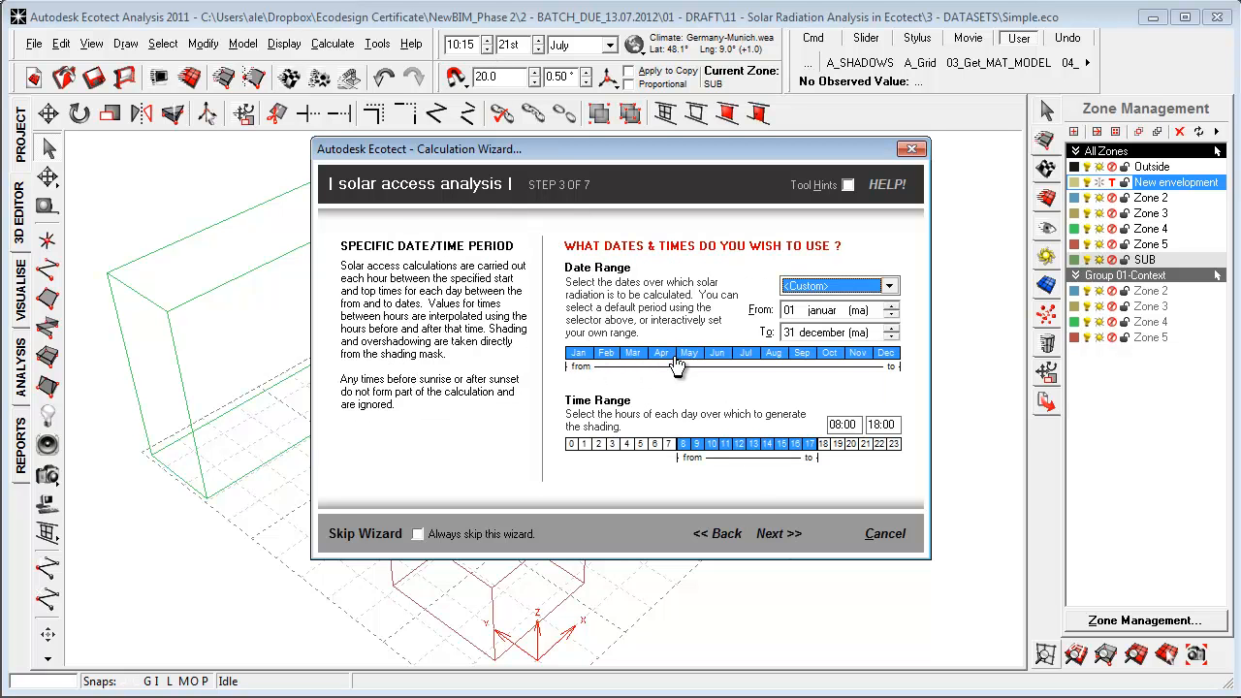
{"action": "mouse_move", "coordinate": [687, 458]}
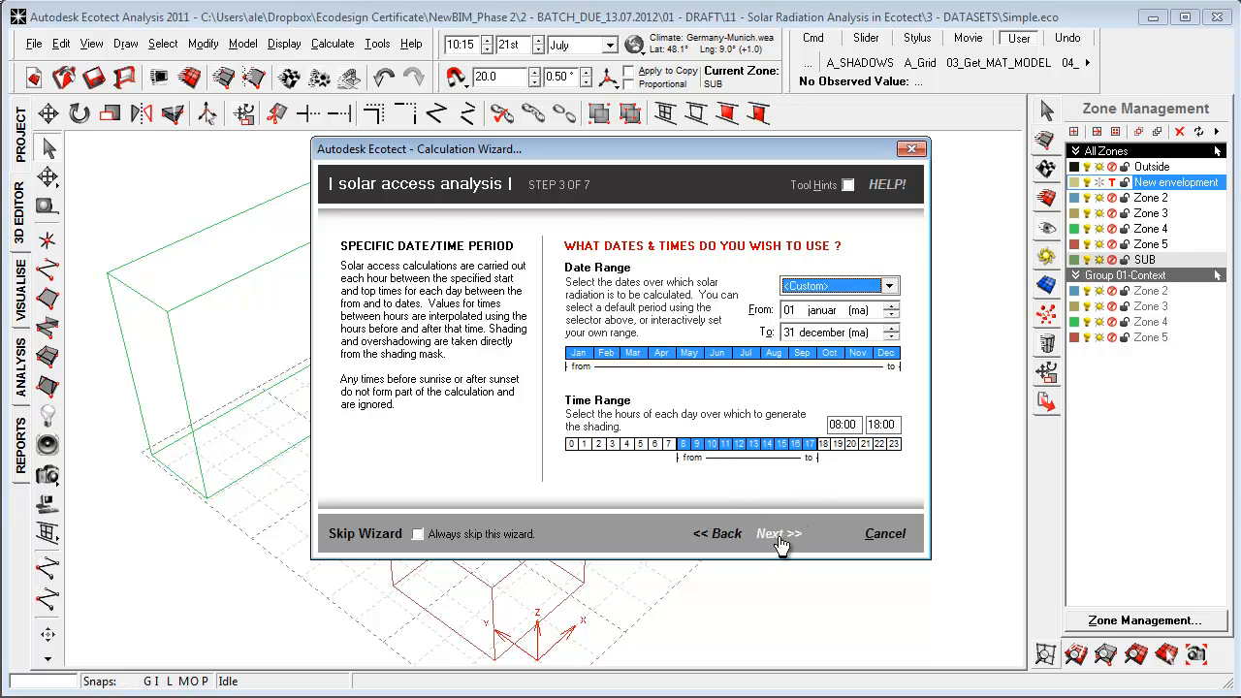
{"action": "left_click", "coordinate": [779, 533]}
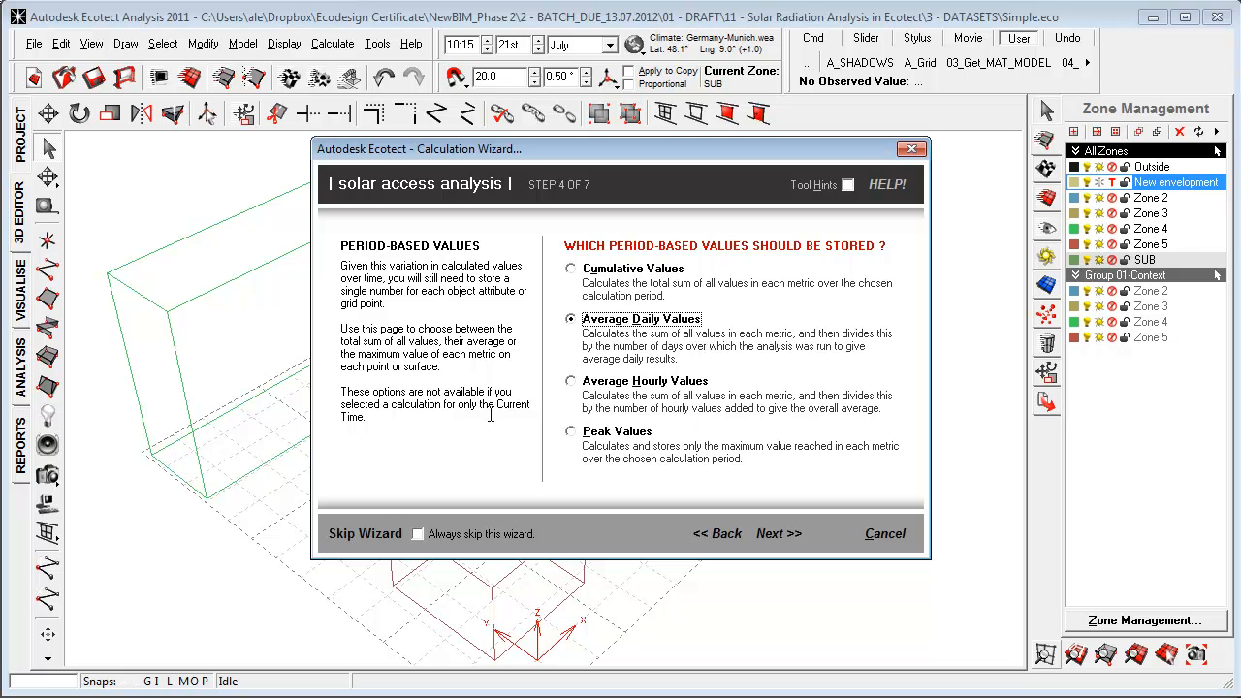
{"action": "mouse_move", "coordinate": [539, 448]}
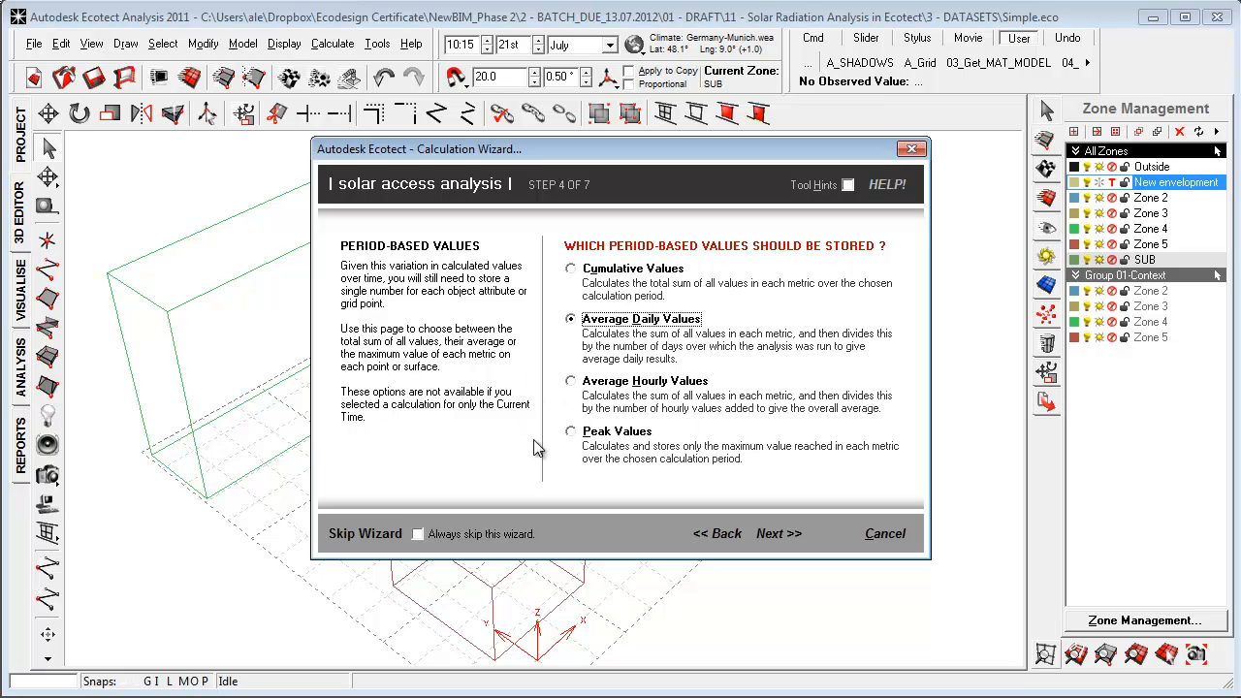
{"action": "left_click", "coordinate": [778, 533]}
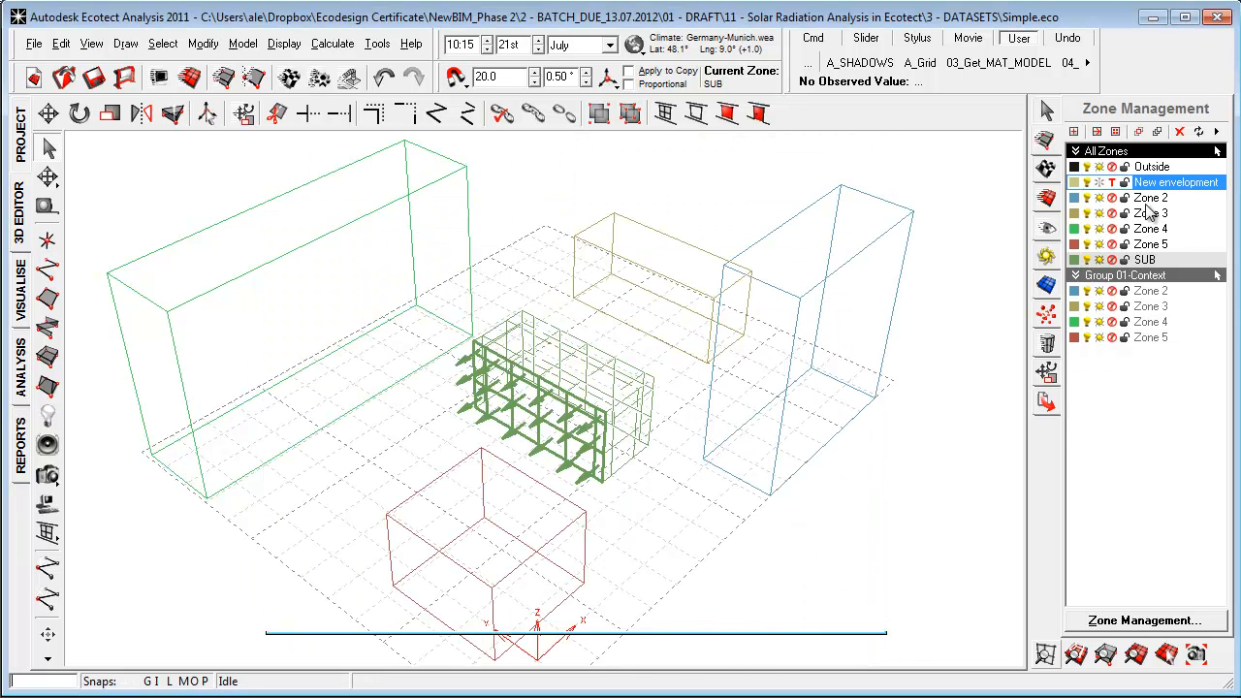
Select every object belonging to the SUB zone from Zone Management.
{"action": "left_click", "coordinate": [1144, 259]}
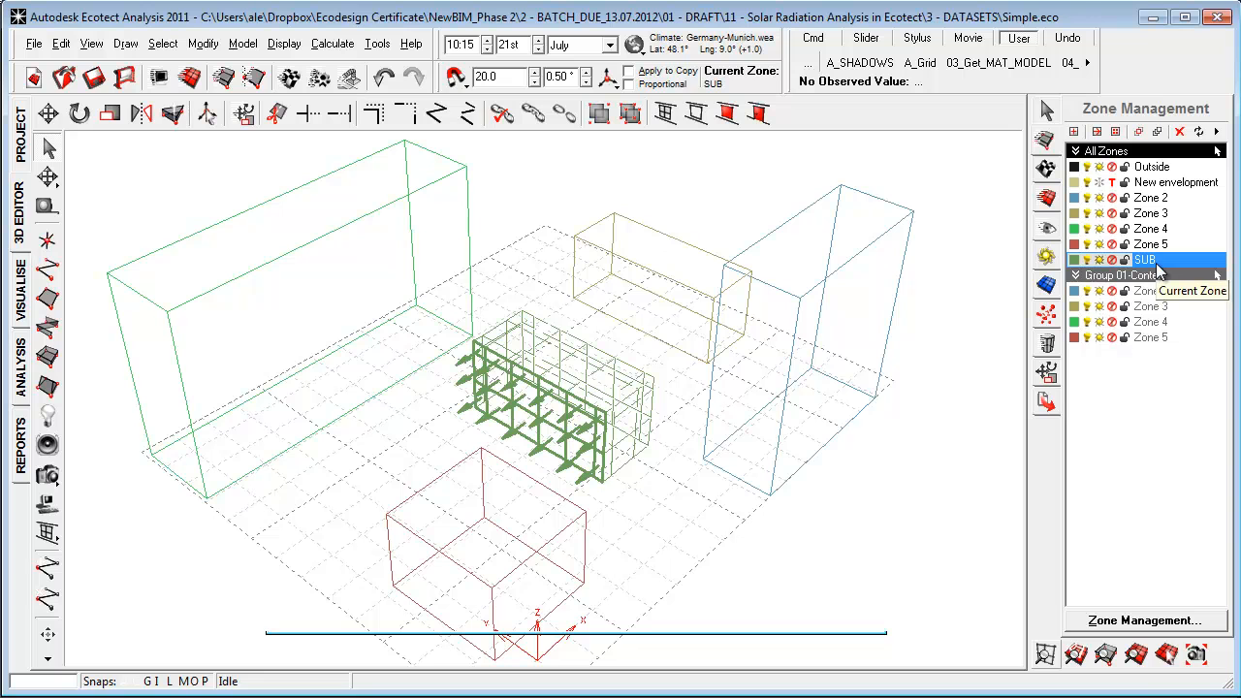
{"action": "right_click", "coordinate": [1144, 260]}
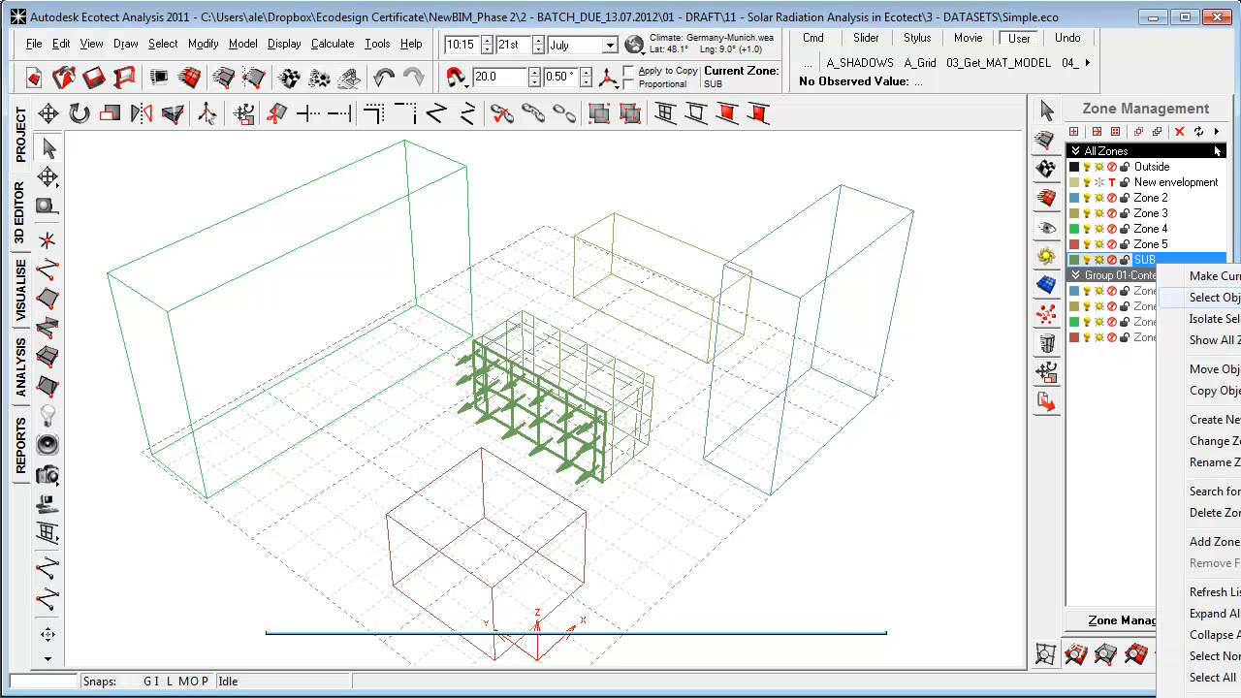
{"action": "left_click", "coordinate": [331, 42]}
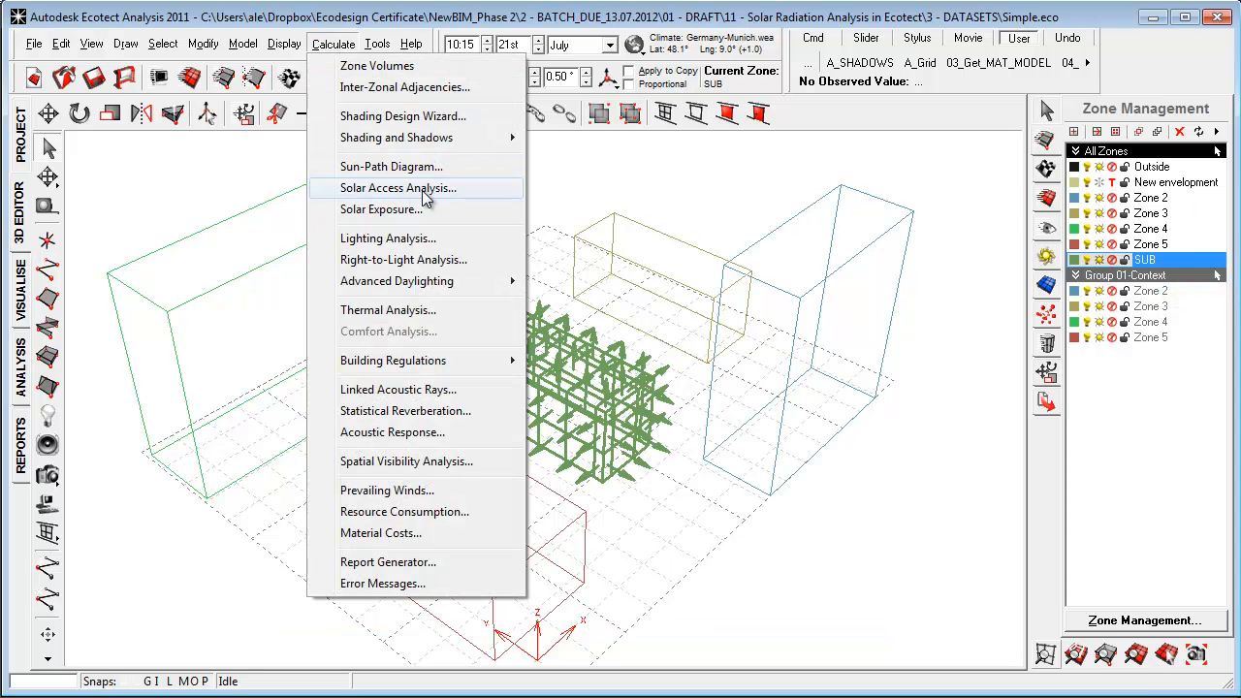
Run Solar Access Analysis for Incident Solar Radiation, Average Daily Values, using masks from the previous calculation.
{"action": "left_click", "coordinate": [397, 186]}
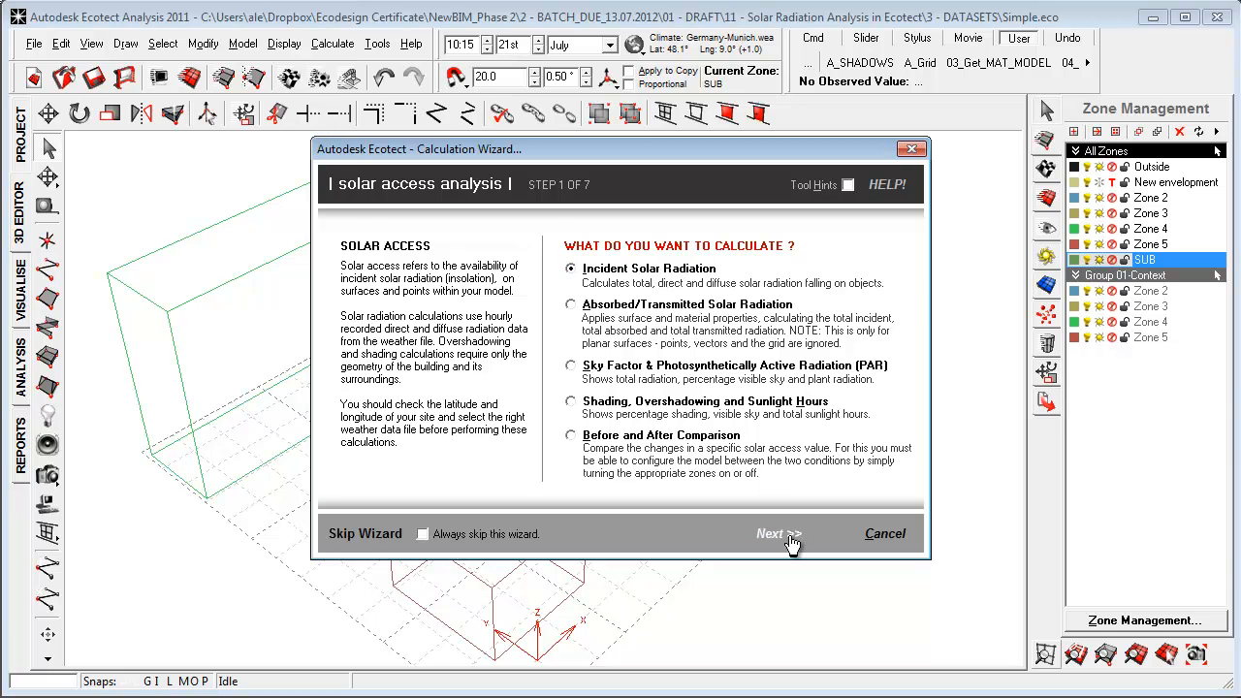
{"action": "left_click", "coordinate": [775, 533]}
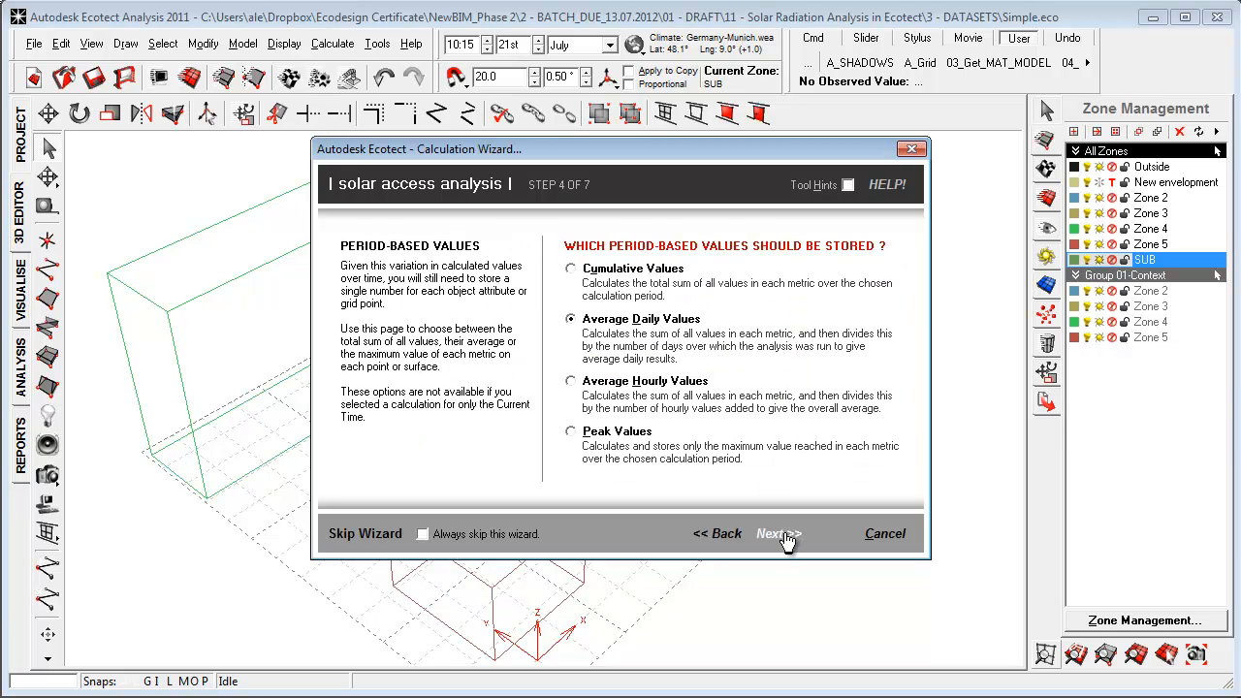
{"action": "left_click", "coordinate": [776, 533]}
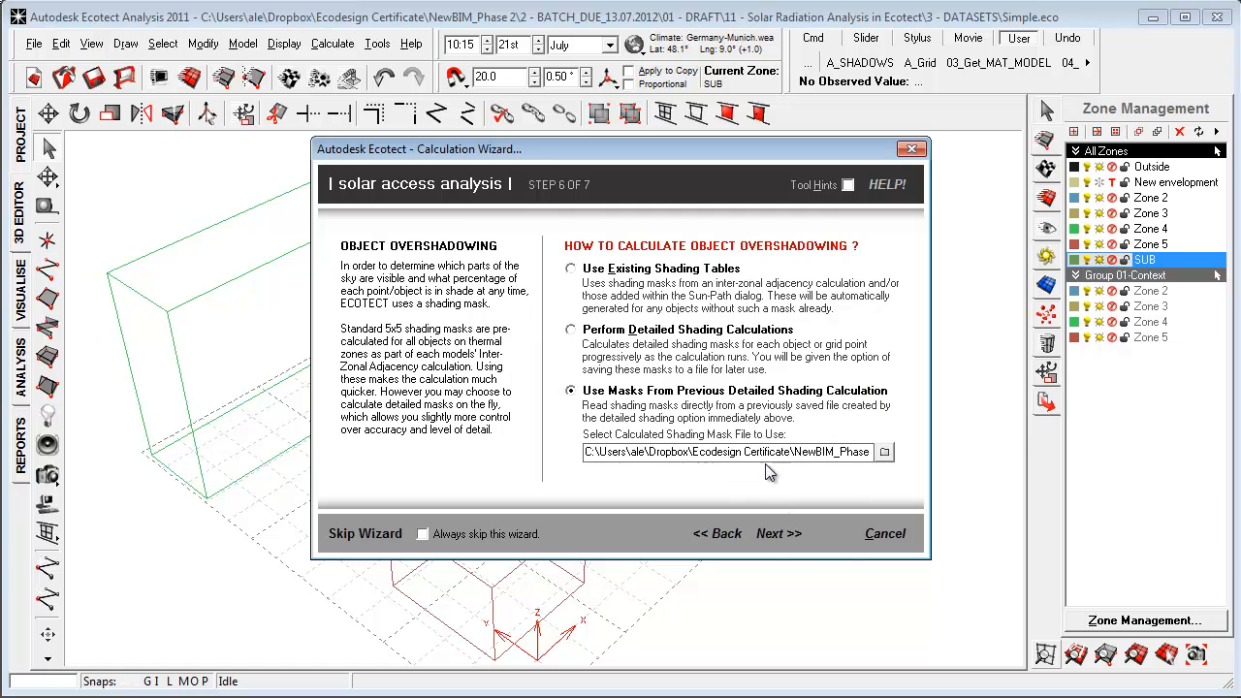
{"action": "mouse_move", "coordinate": [609, 337]}
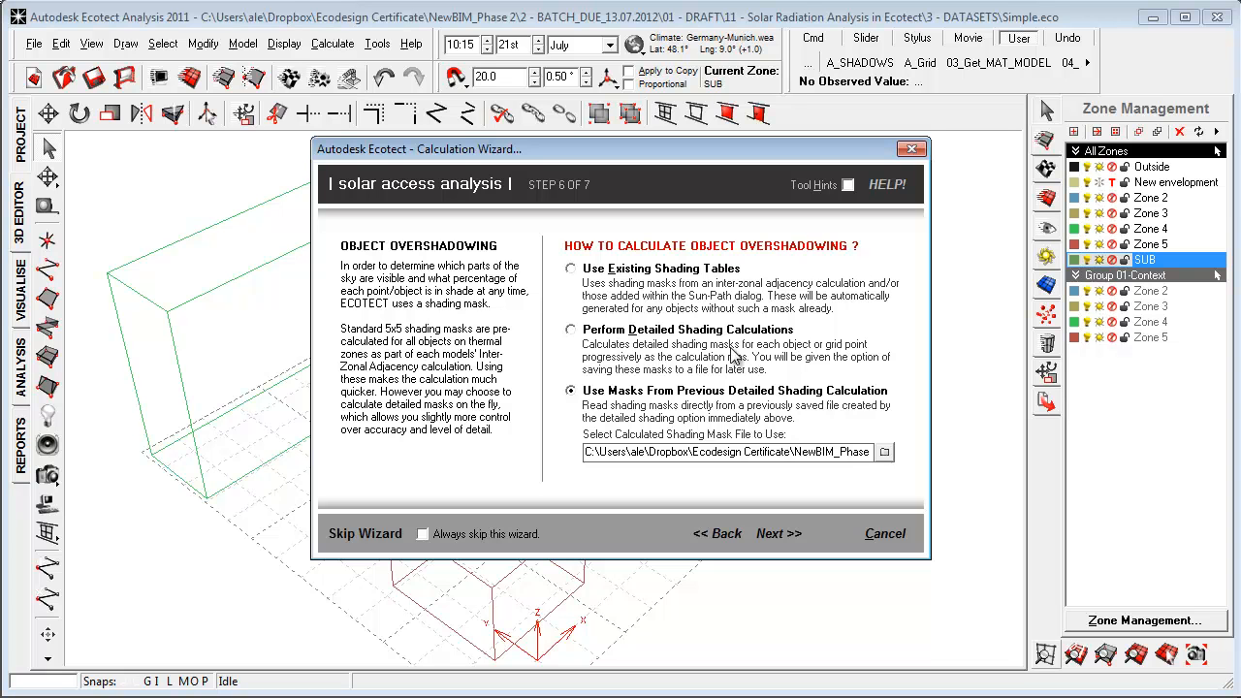
{"action": "mouse_move", "coordinate": [643, 434]}
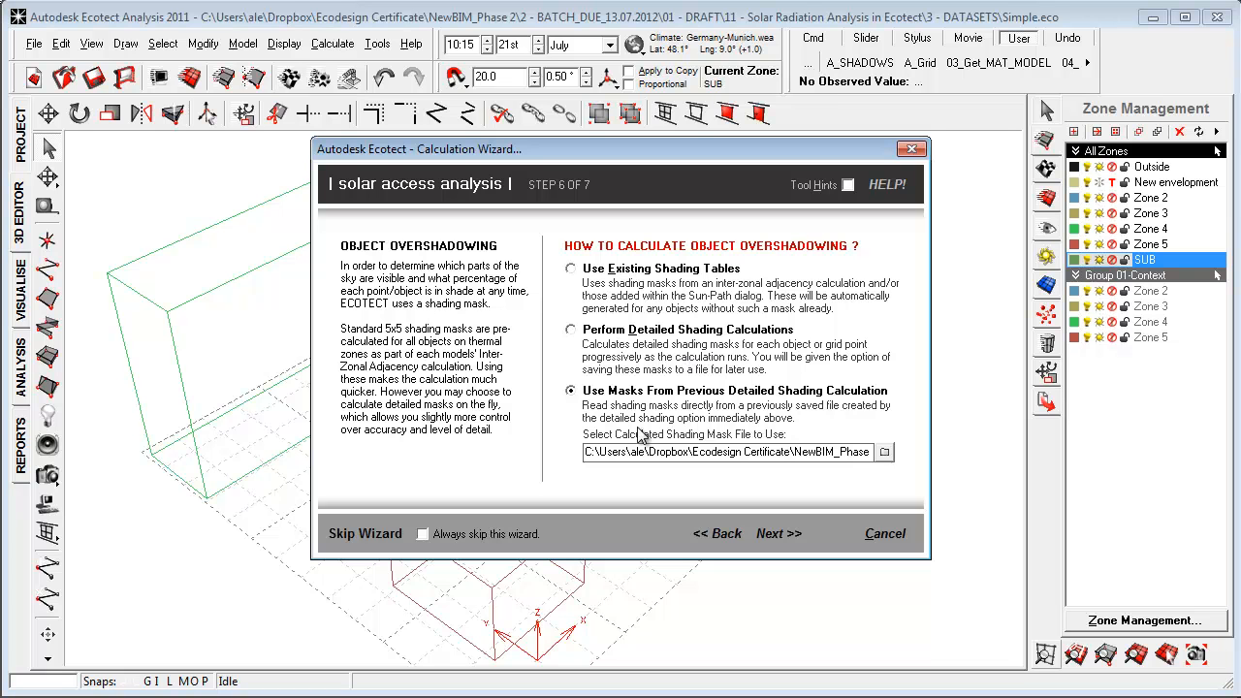
{"action": "left_click", "coordinate": [778, 533]}
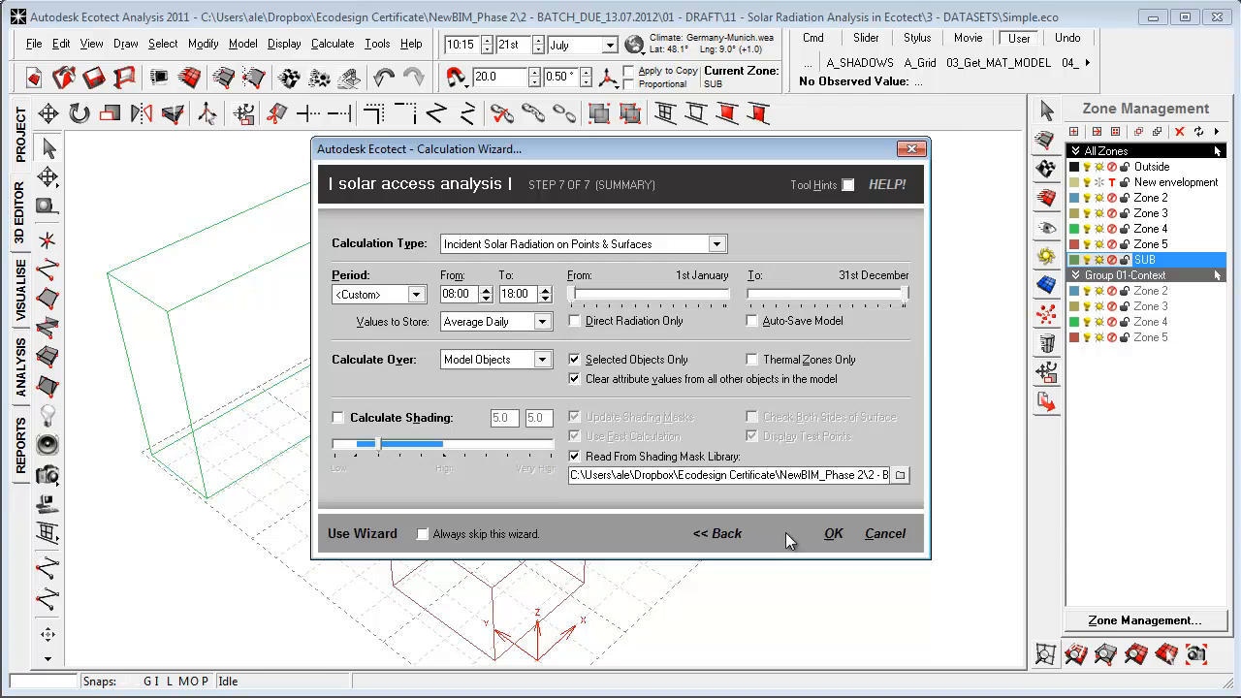
{"action": "left_click", "coordinate": [831, 533]}
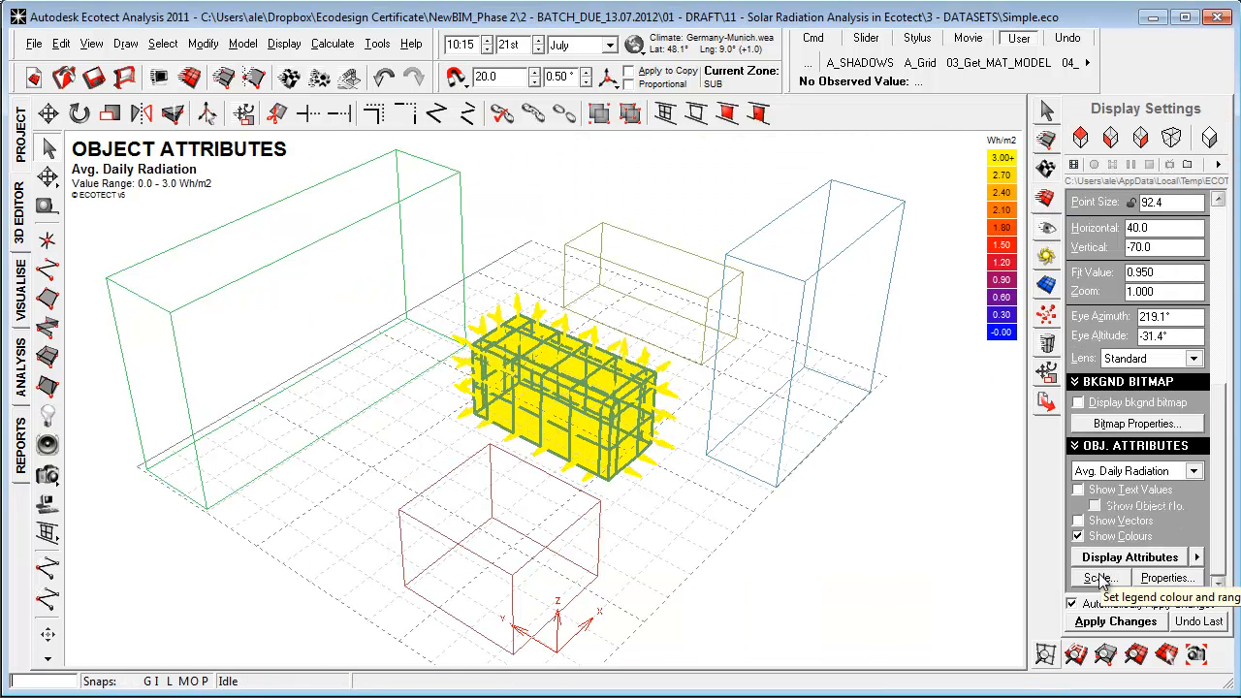
Set the radiation colour scale to run from 350 to 1000 W/m².
{"action": "left_click", "coordinate": [1097, 577]}
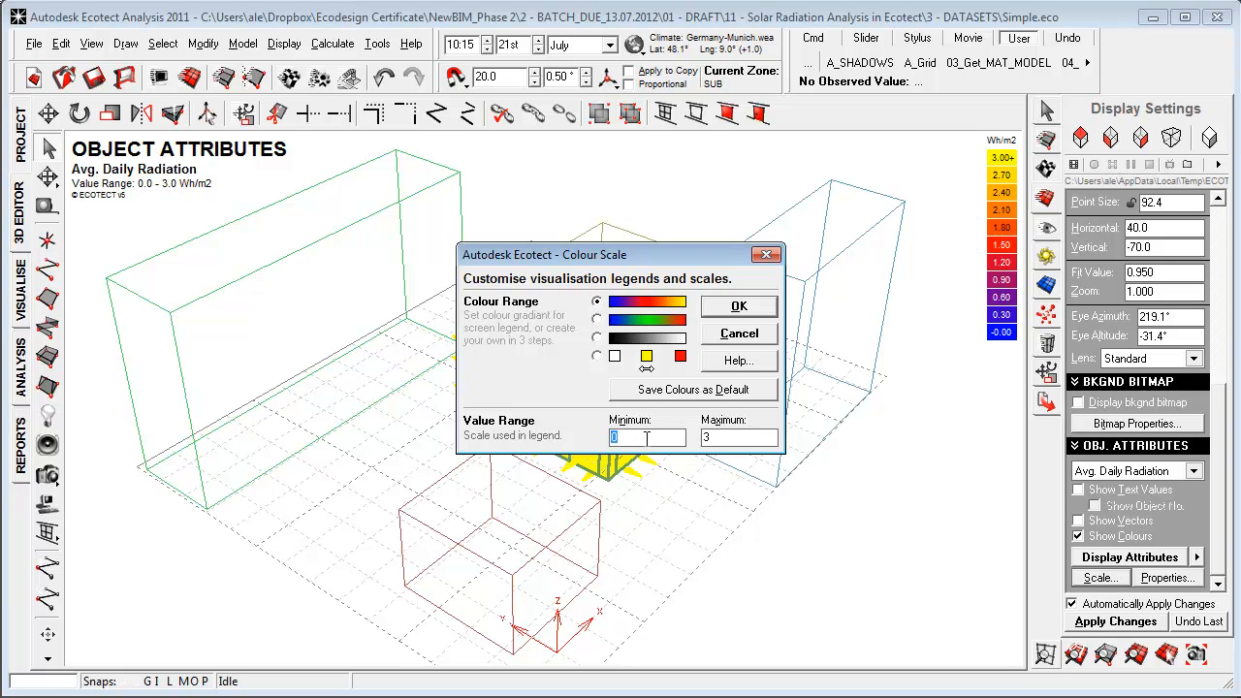
{"action": "left_click", "coordinate": [739, 436]}
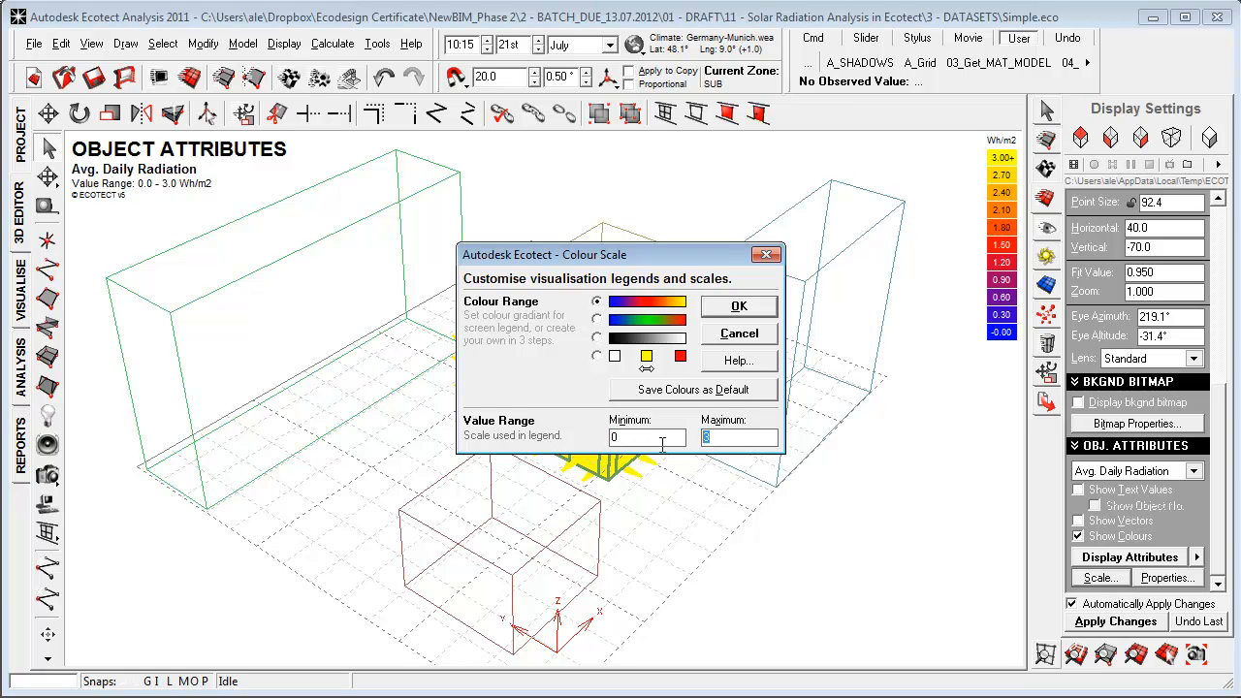
{"action": "left_click", "coordinate": [738, 306]}
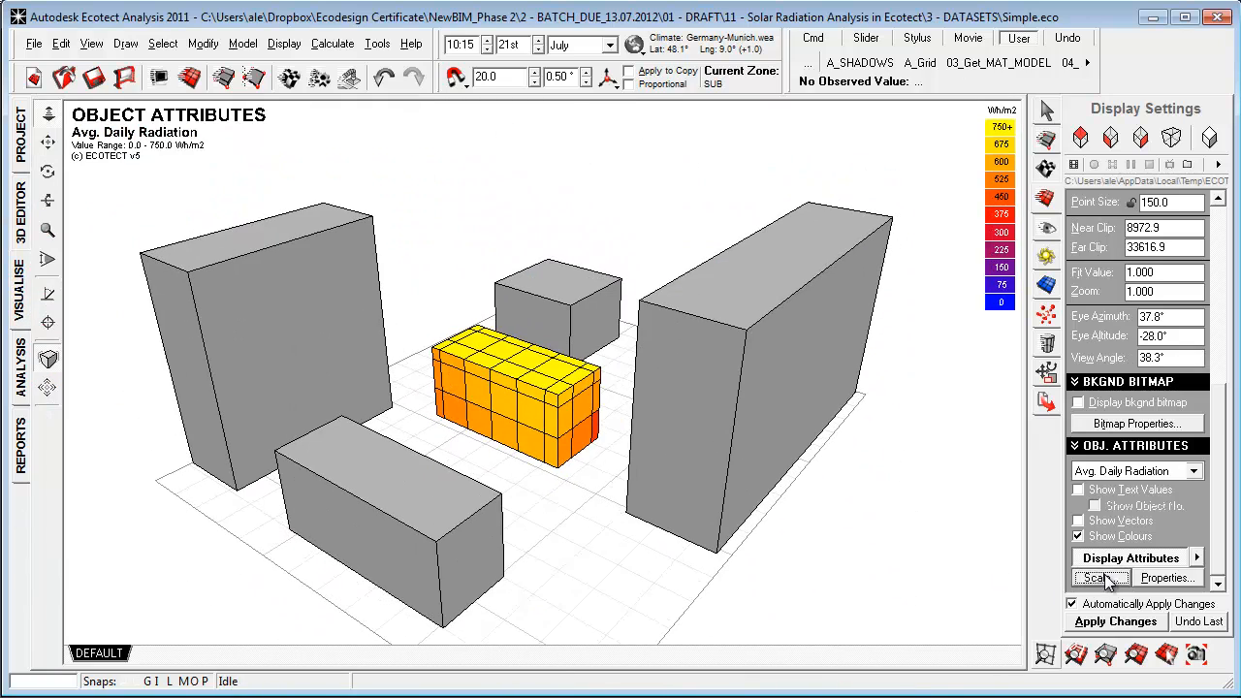
{"action": "left_click", "coordinate": [1099, 577]}
{"action": "type", "text": "10"}
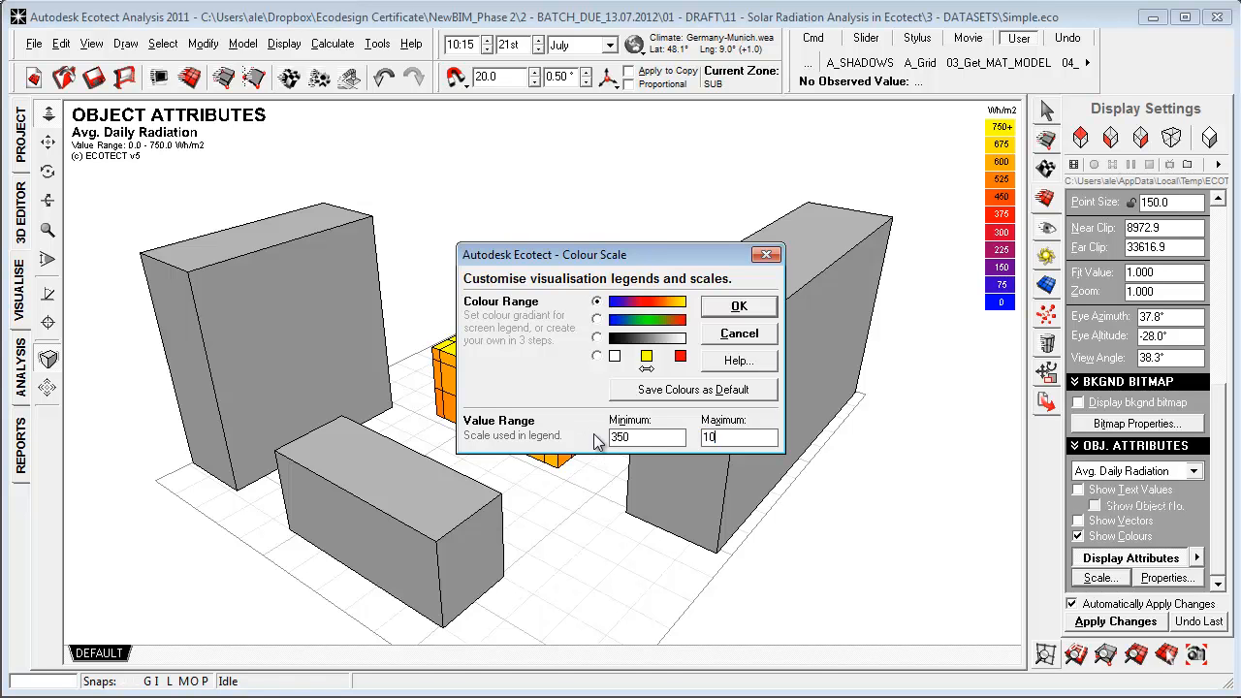
{"action": "left_click", "coordinate": [739, 306]}
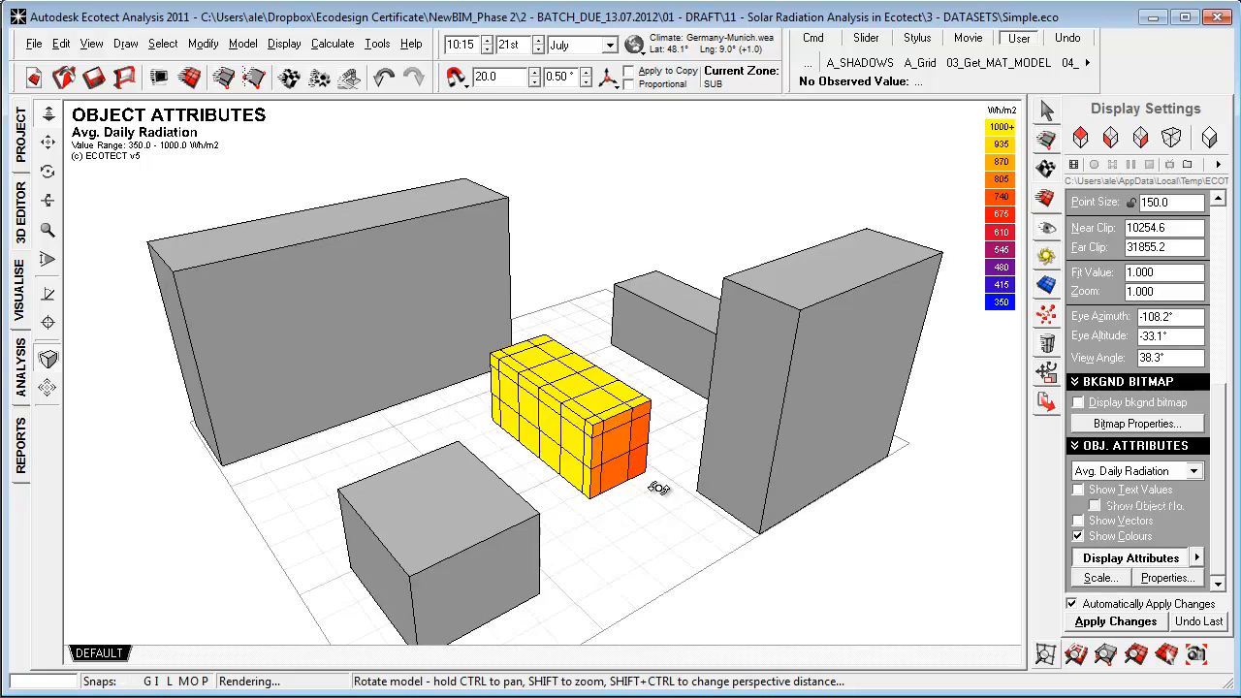
Orbit the SUB block to inspect the recoloured panels on its other faces.
{"action": "left_click_drag", "start_coordinate": [660, 484], "coordinate": [592, 391]}
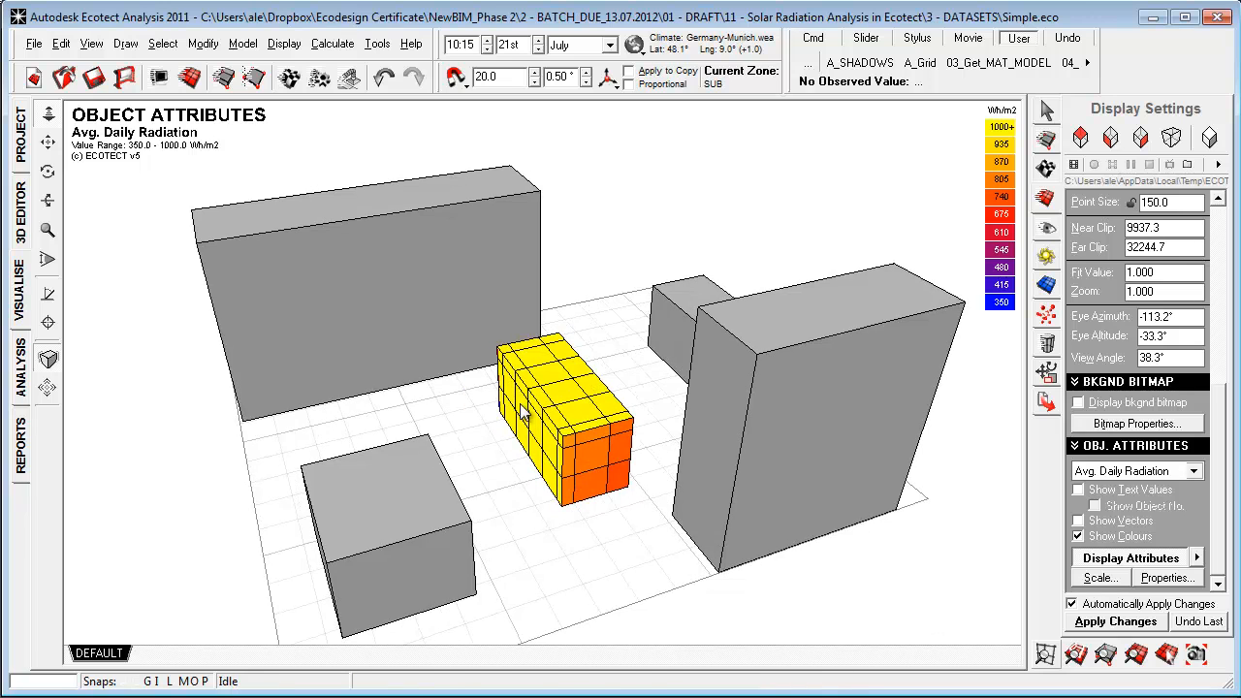
{"action": "left_click_drag", "start_coordinate": [523, 416], "coordinate": [364, 463]}
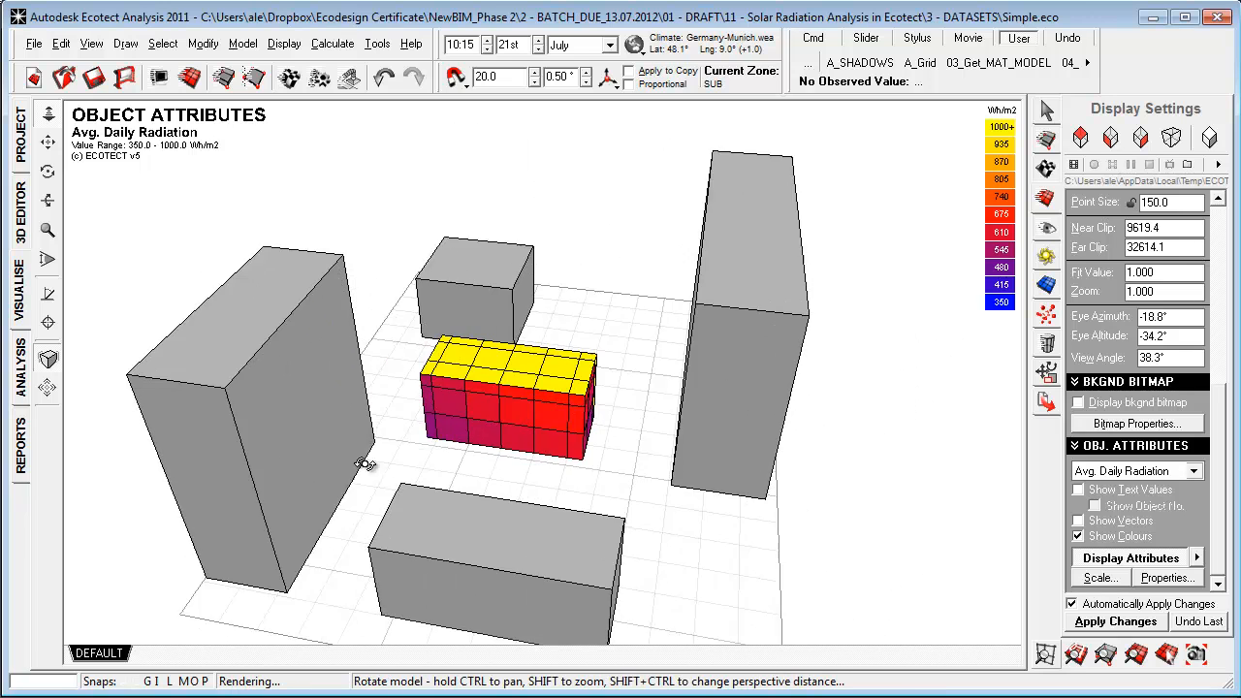
{"action": "left_click_drag", "start_coordinate": [365, 463], "coordinate": [485, 465]}
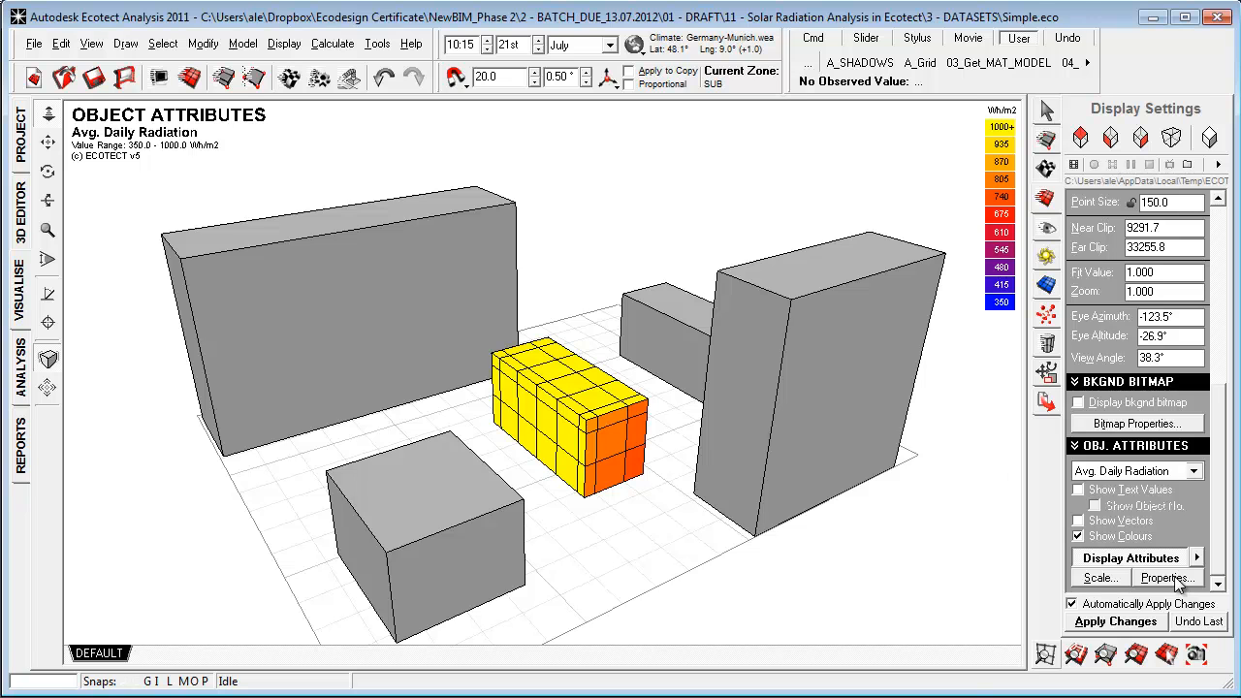
Analyse Data in the attribute Properties to produce the per-panel radiation report and view its totals.
{"action": "left_click", "coordinate": [1167, 577]}
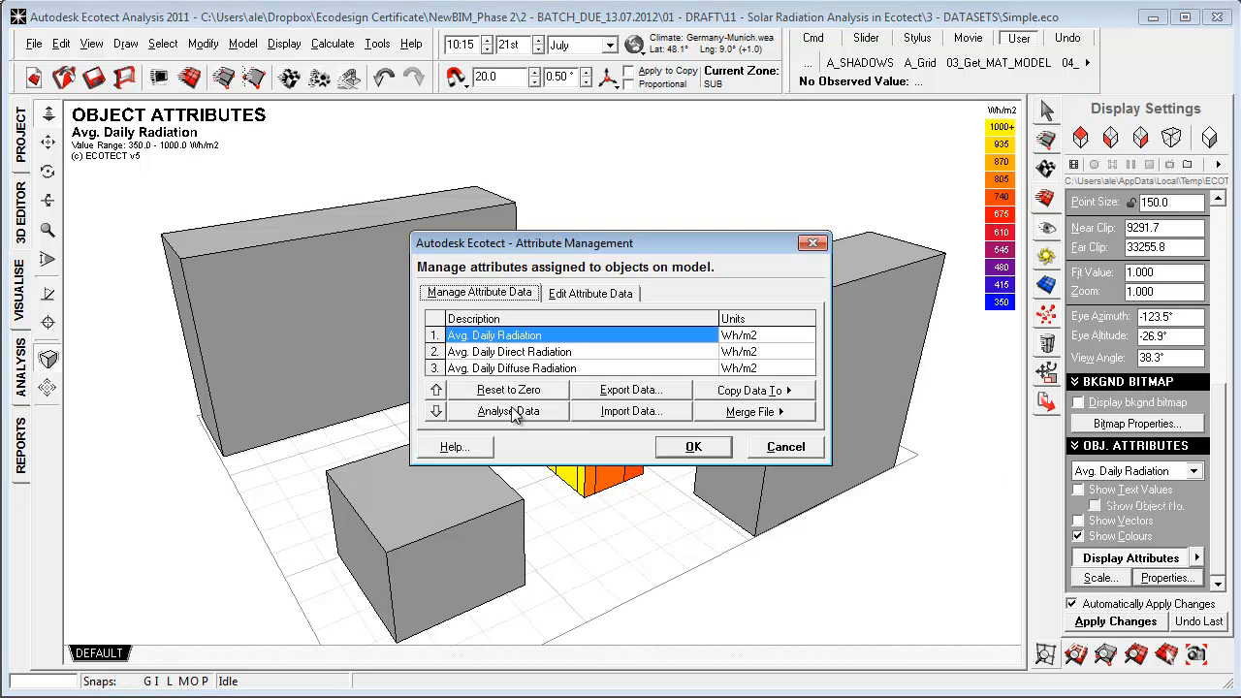
{"action": "left_click", "coordinate": [506, 411]}
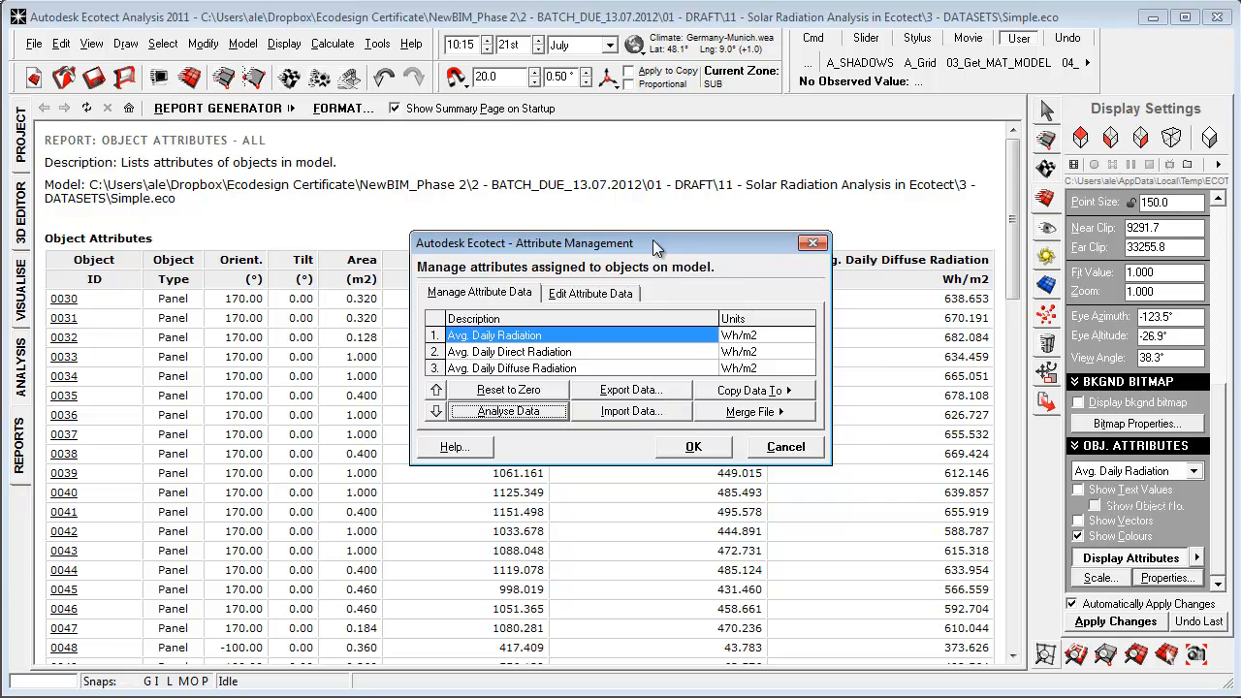
{"action": "left_click", "coordinate": [694, 446]}
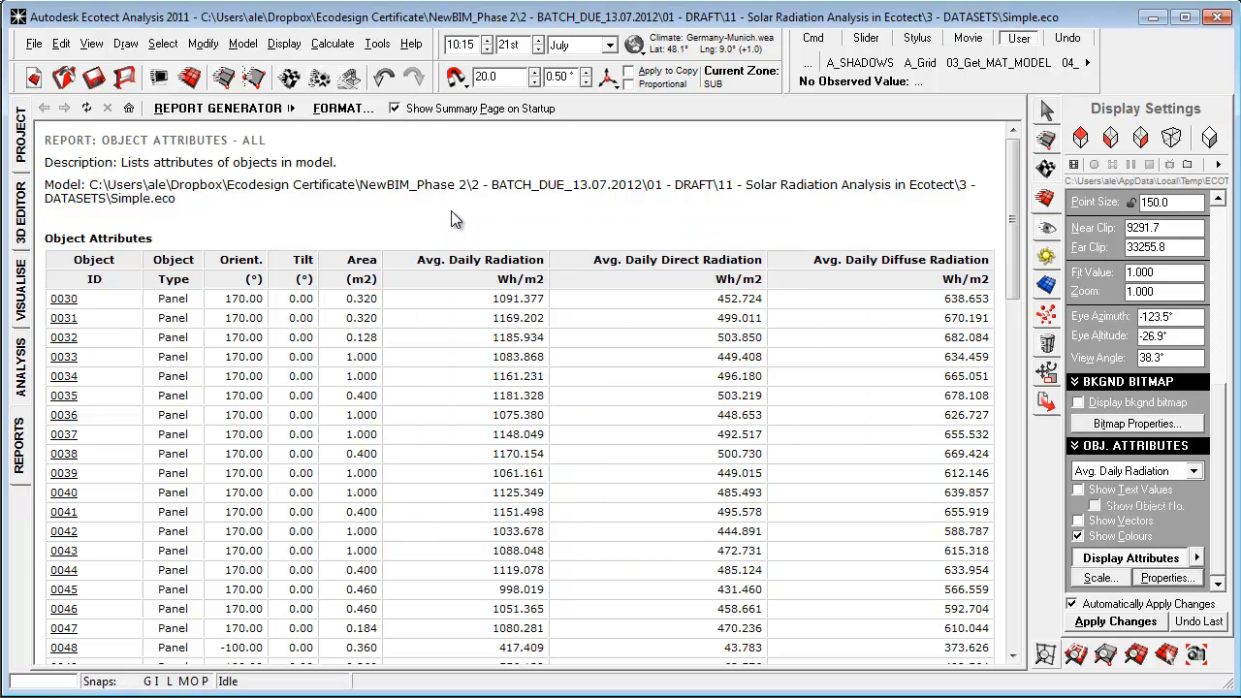
{"action": "scroll", "scroll_direction": "down", "scroll_amount": 3}
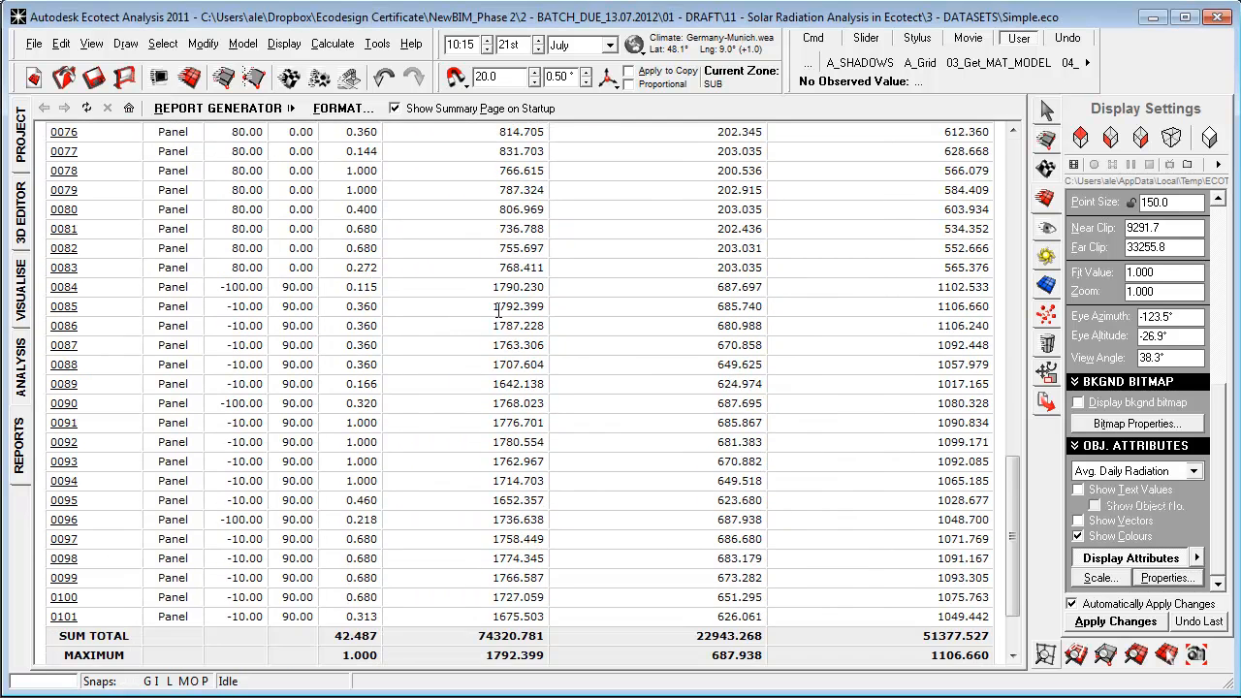
{"action": "scroll", "scroll_direction": "down", "scroll_amount": 3}
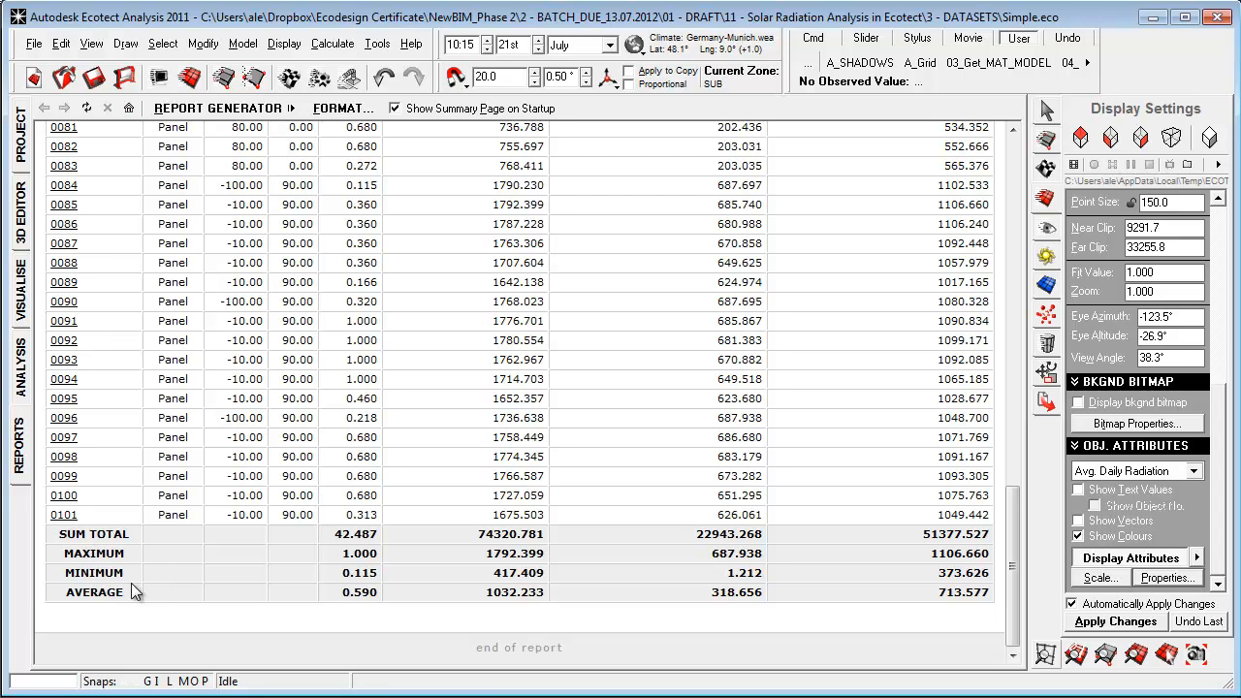